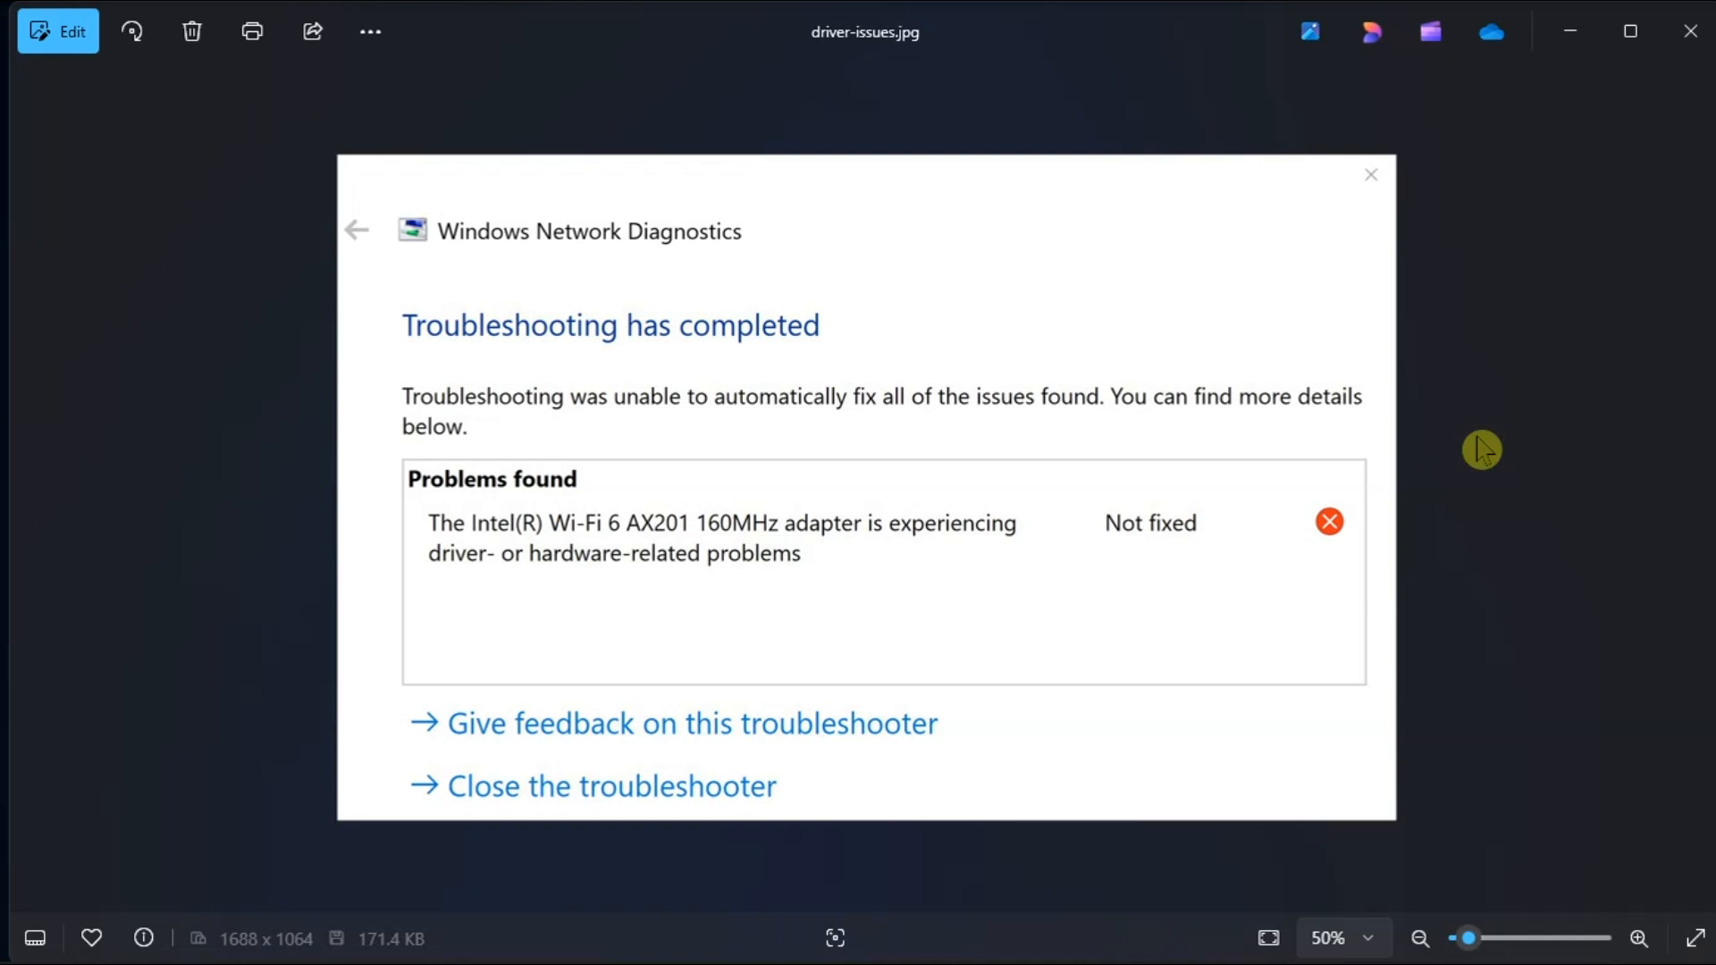
{"action": "mouse_move", "coordinate": [576, 487]}
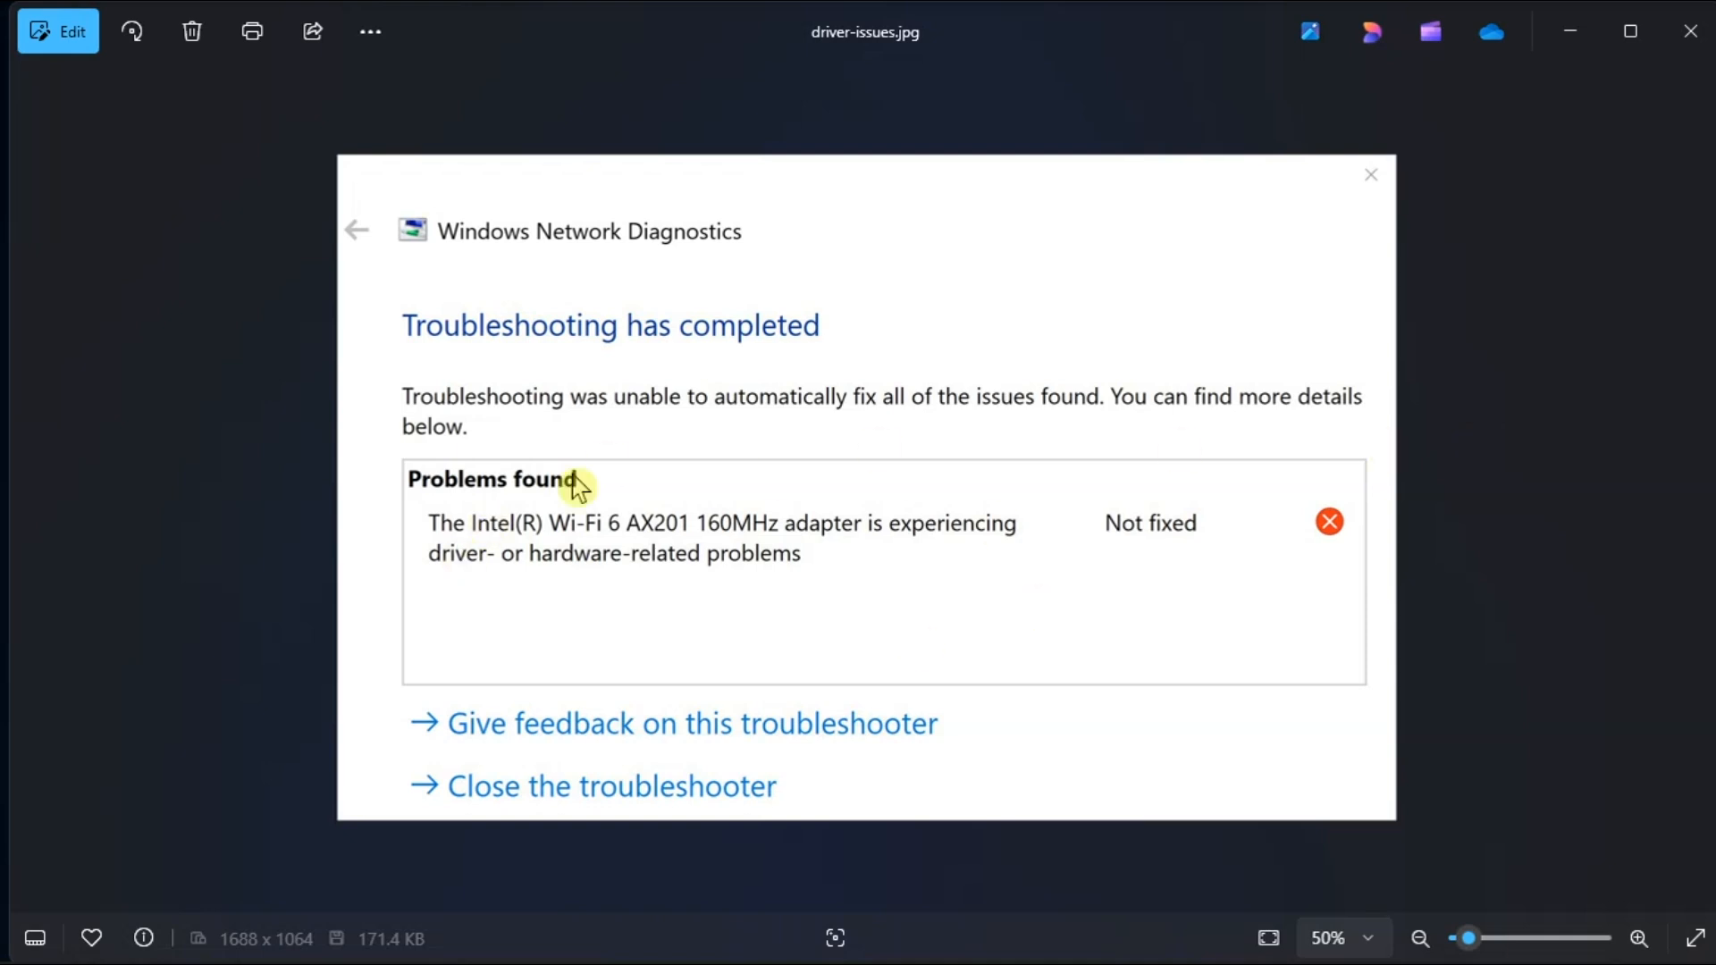
{"action": "mouse_move", "coordinate": [1415, 588]}
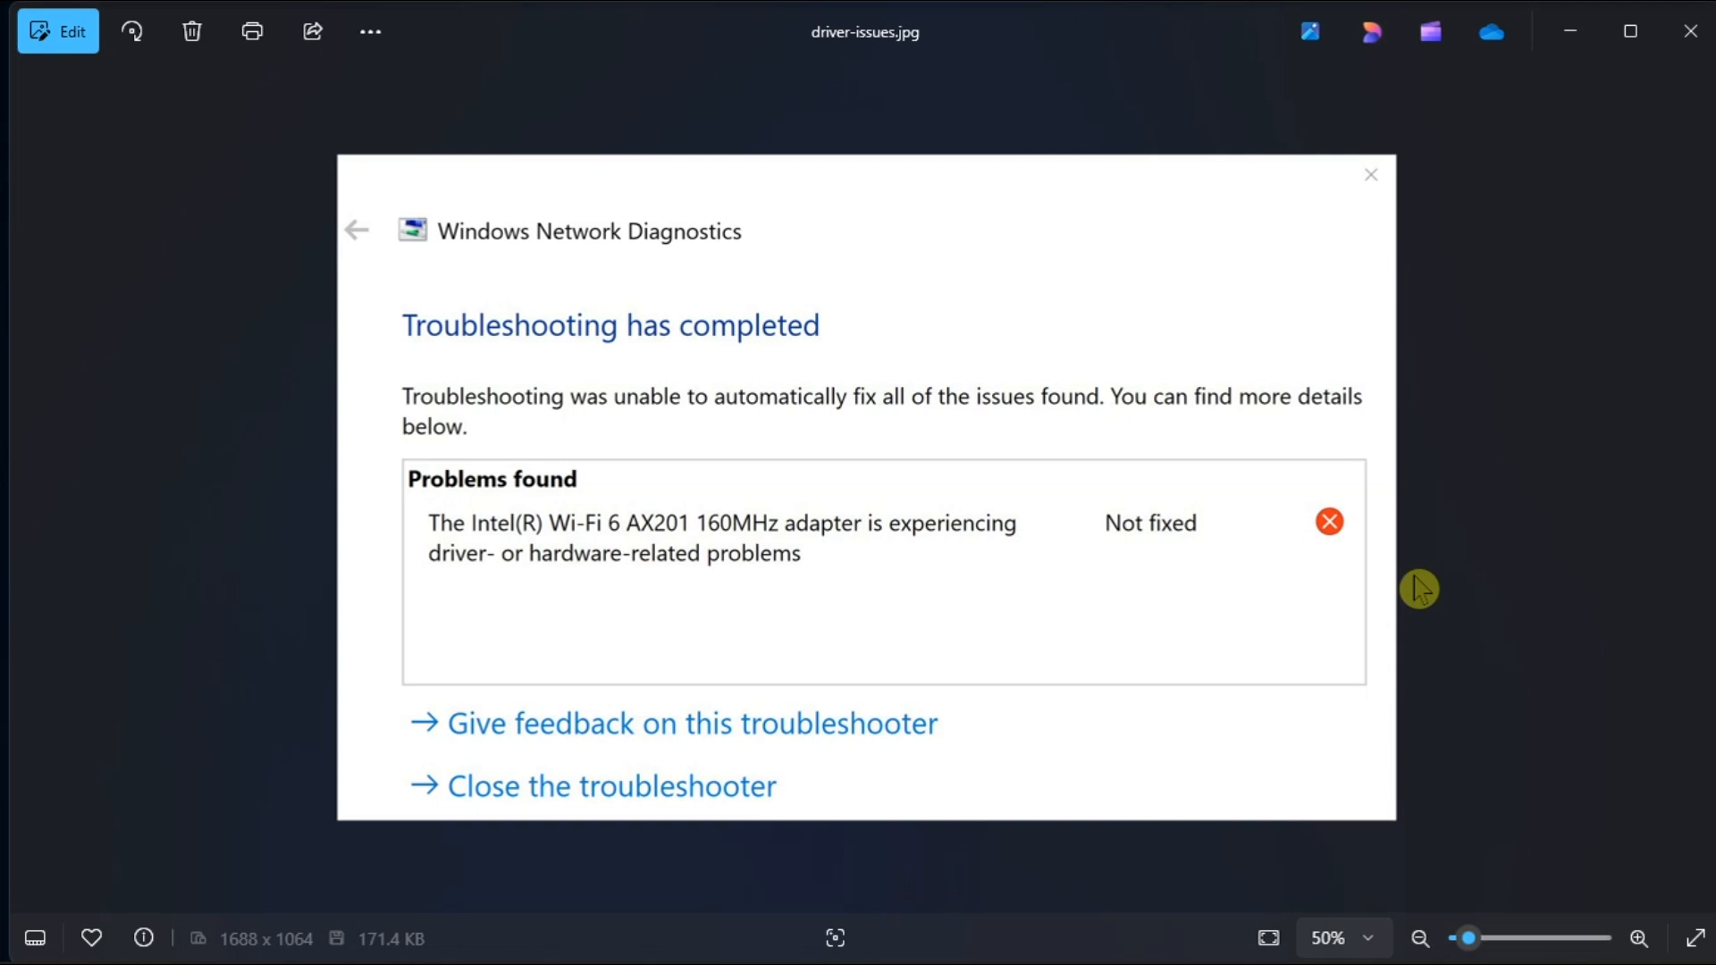
{"action": "mouse_move", "coordinate": [927, 919]}
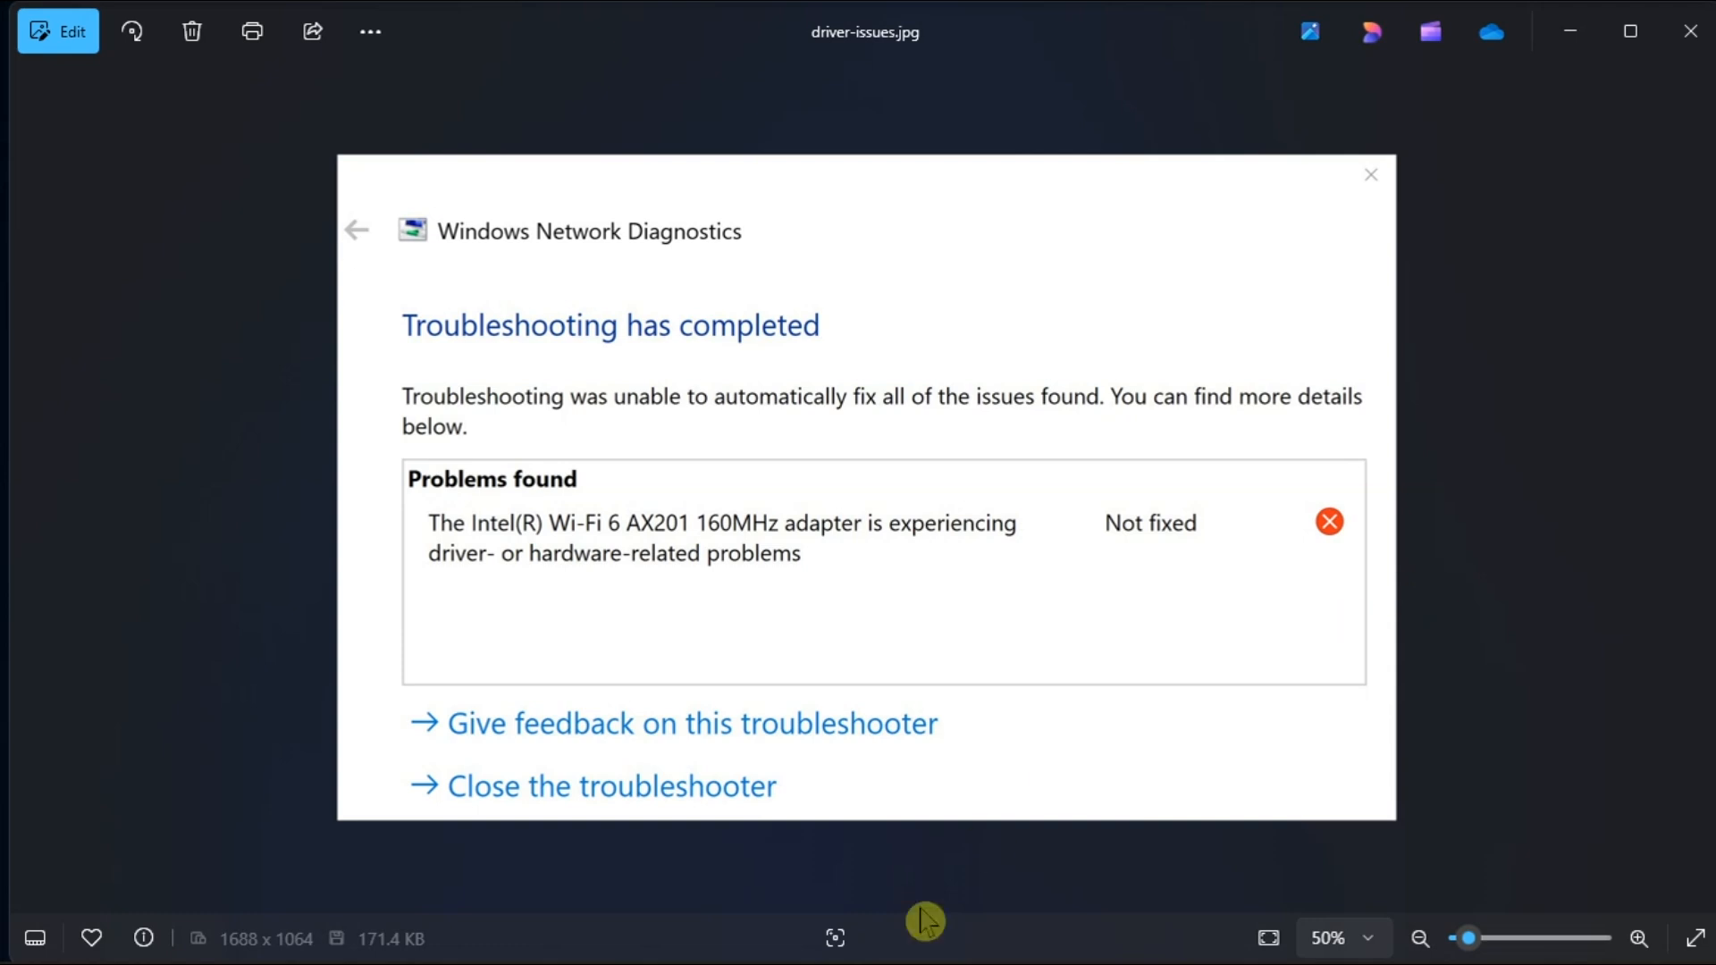
Step: Search 'DEV' to reach Device Manager and start updating the Wi-Fi adapter's driver
{"action": "type", "text": "DEV"}
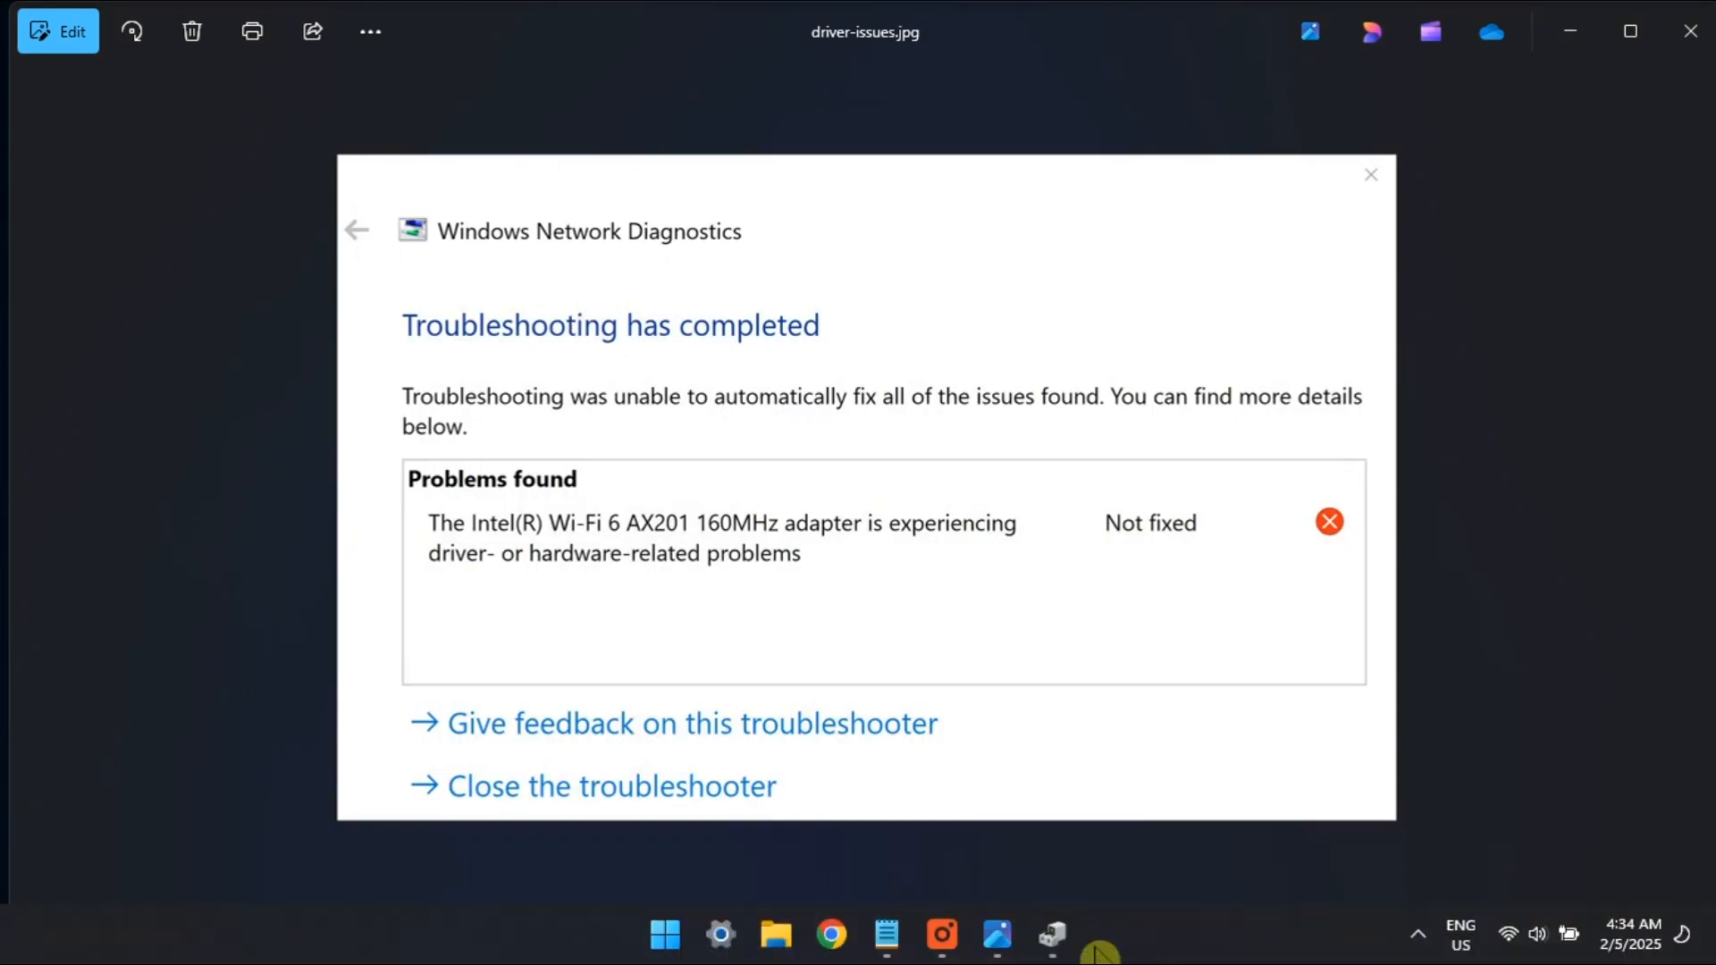
{"action": "left_click", "coordinate": [1047, 958]}
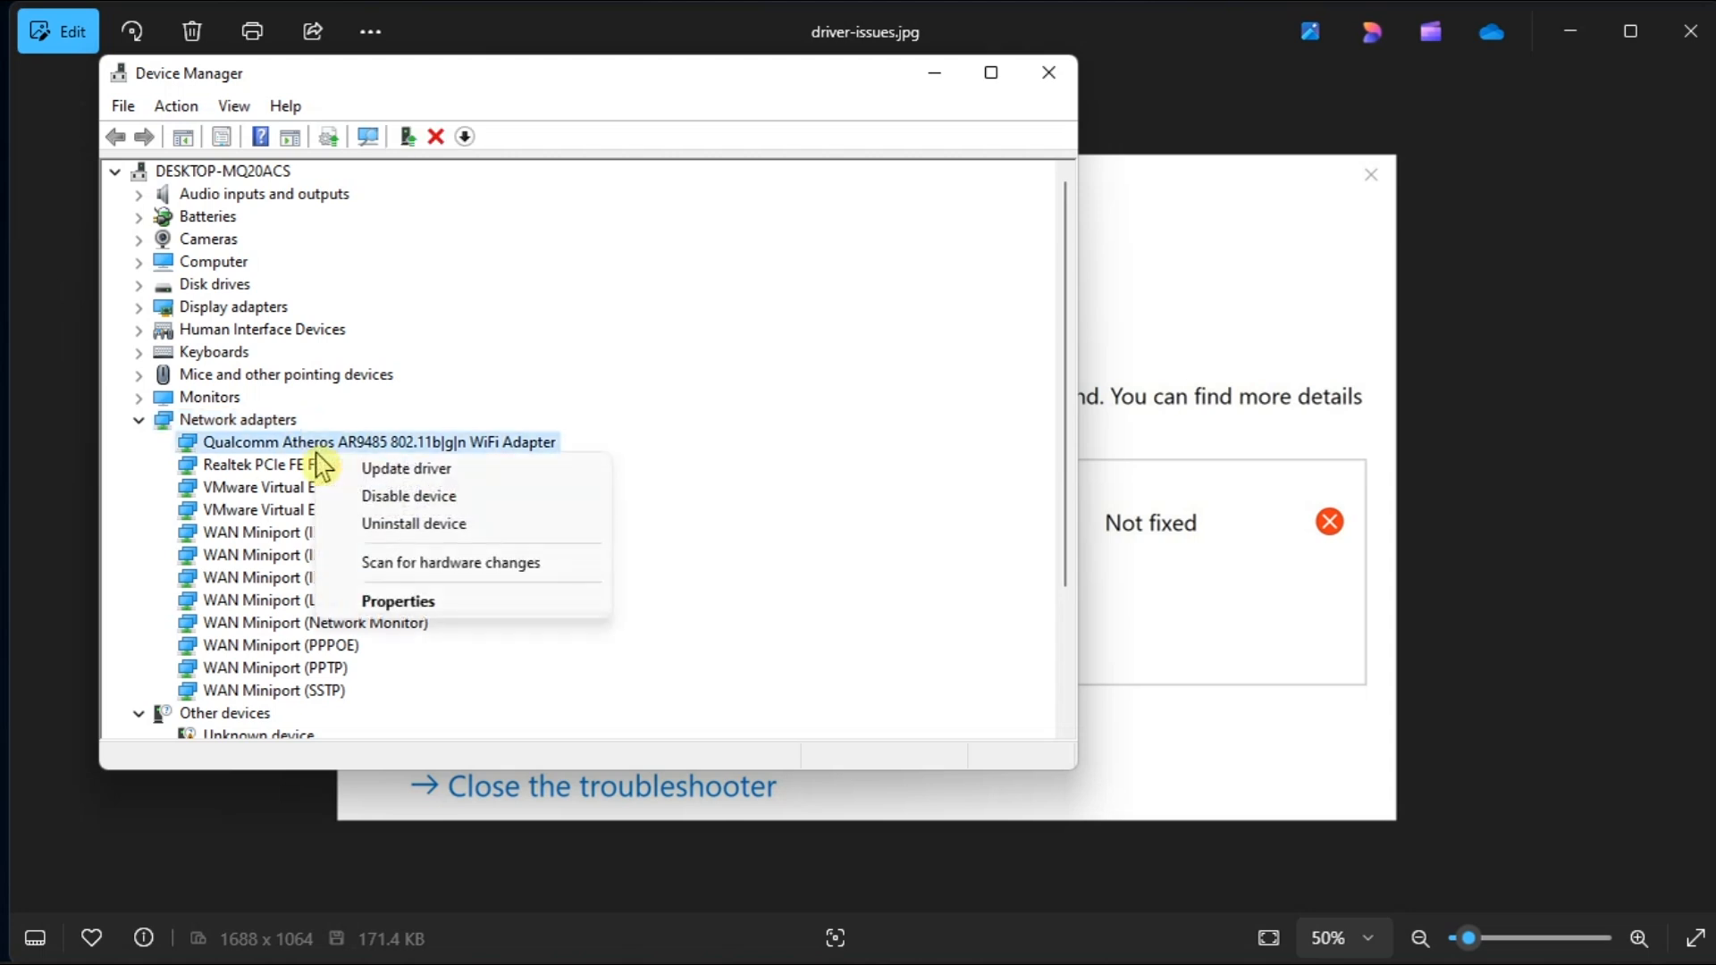
{"action": "left_click", "coordinate": [406, 468]}
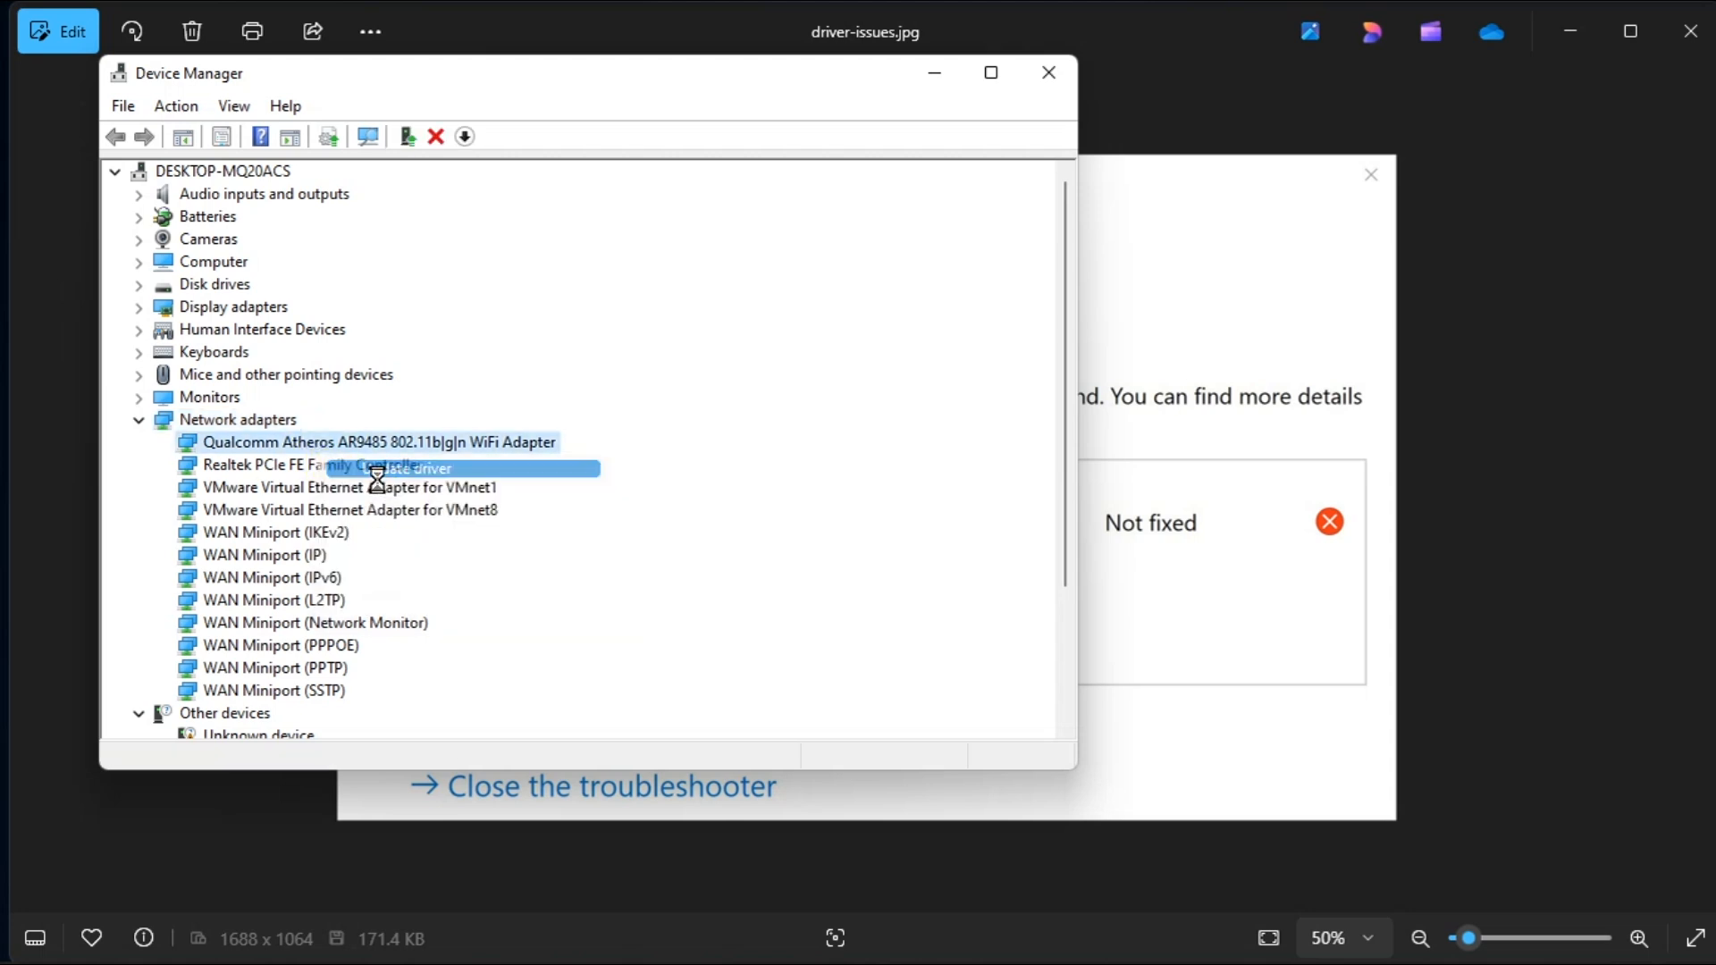
{"action": "left_click", "coordinate": [405, 469]}
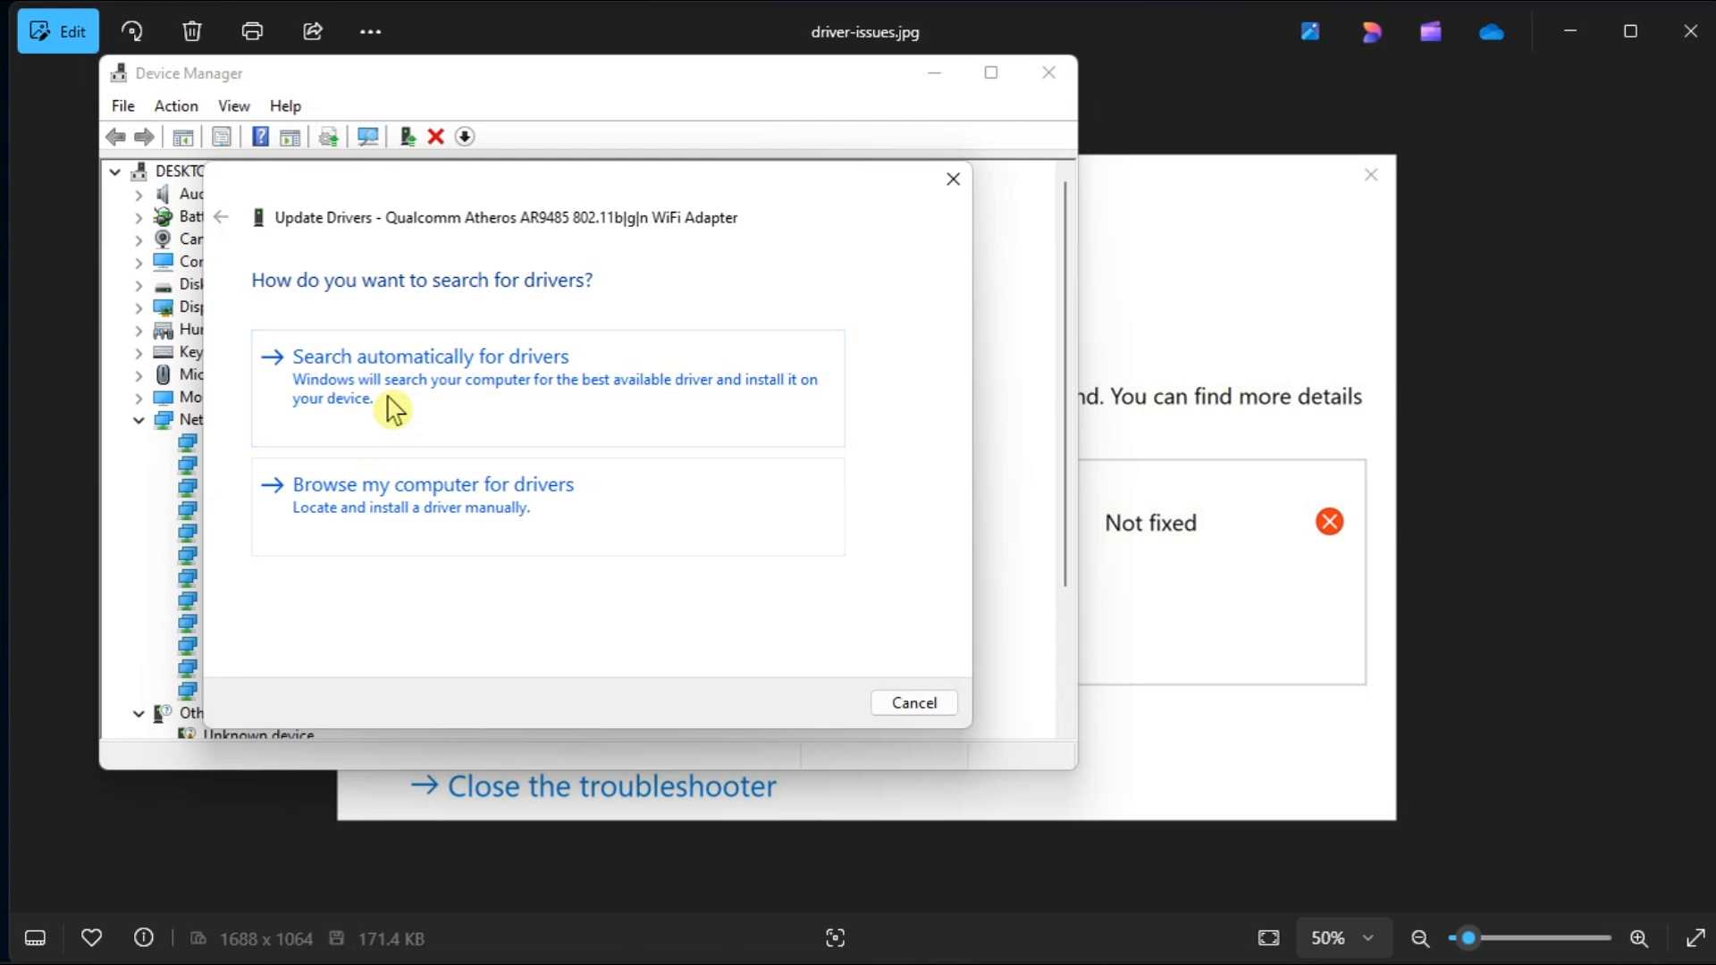
{"action": "mouse_move", "coordinate": [524, 359]}
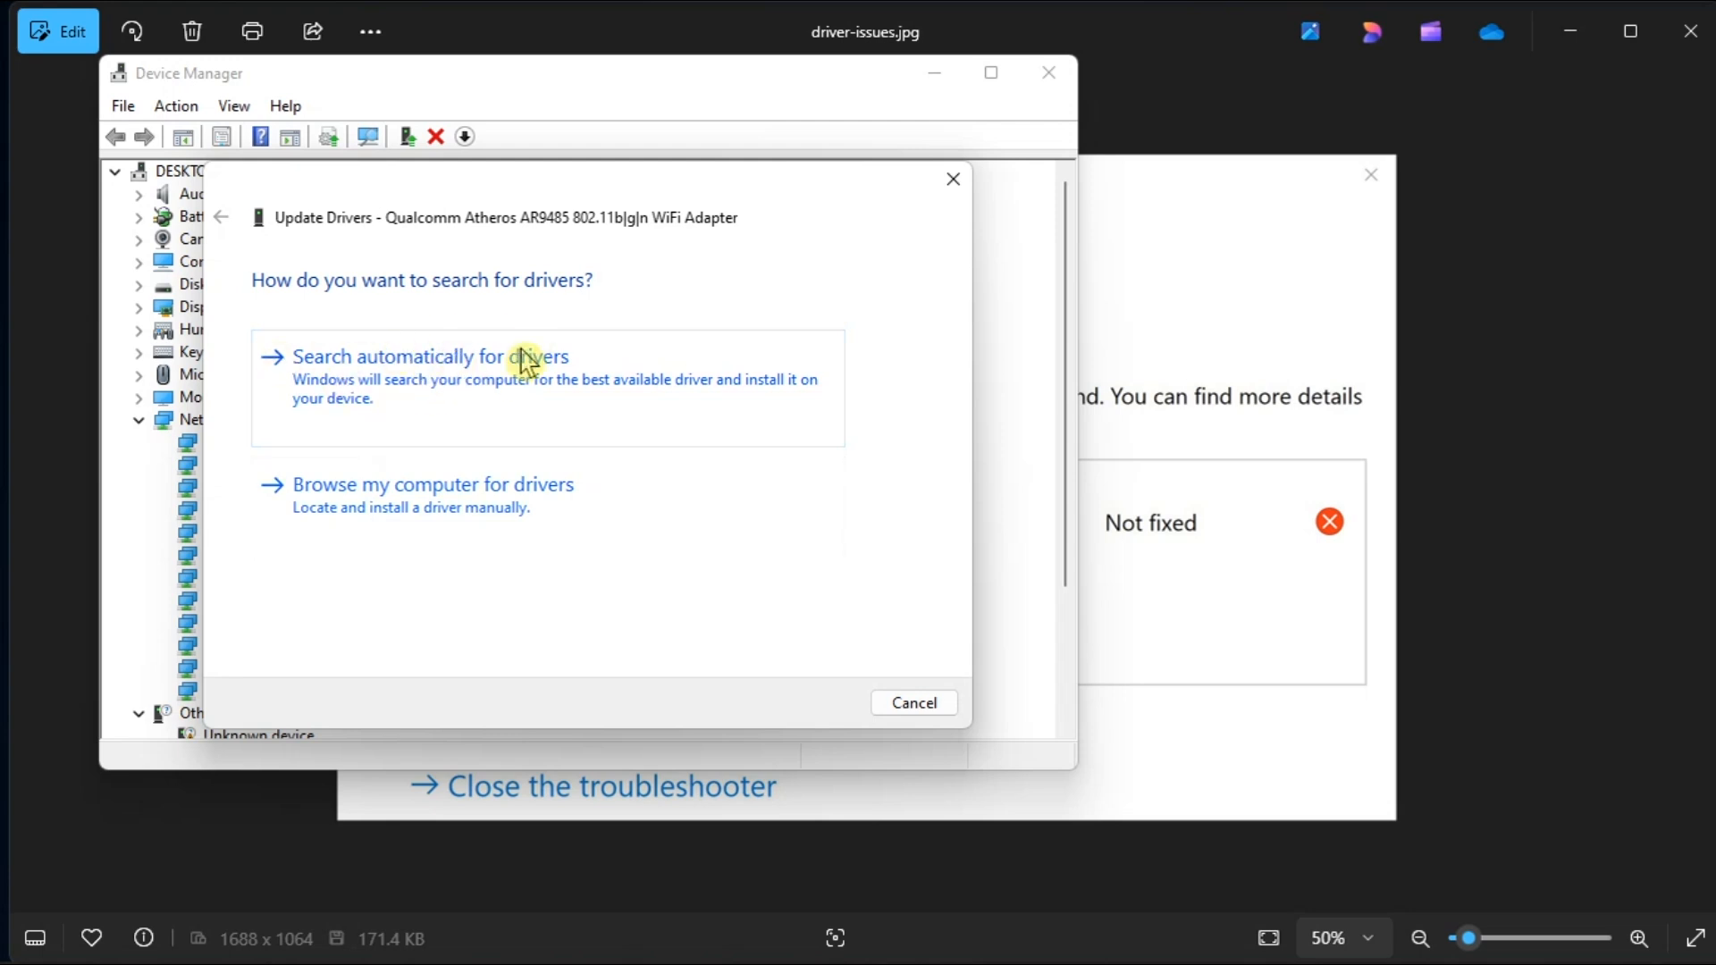
{"action": "mouse_move", "coordinate": [527, 367]}
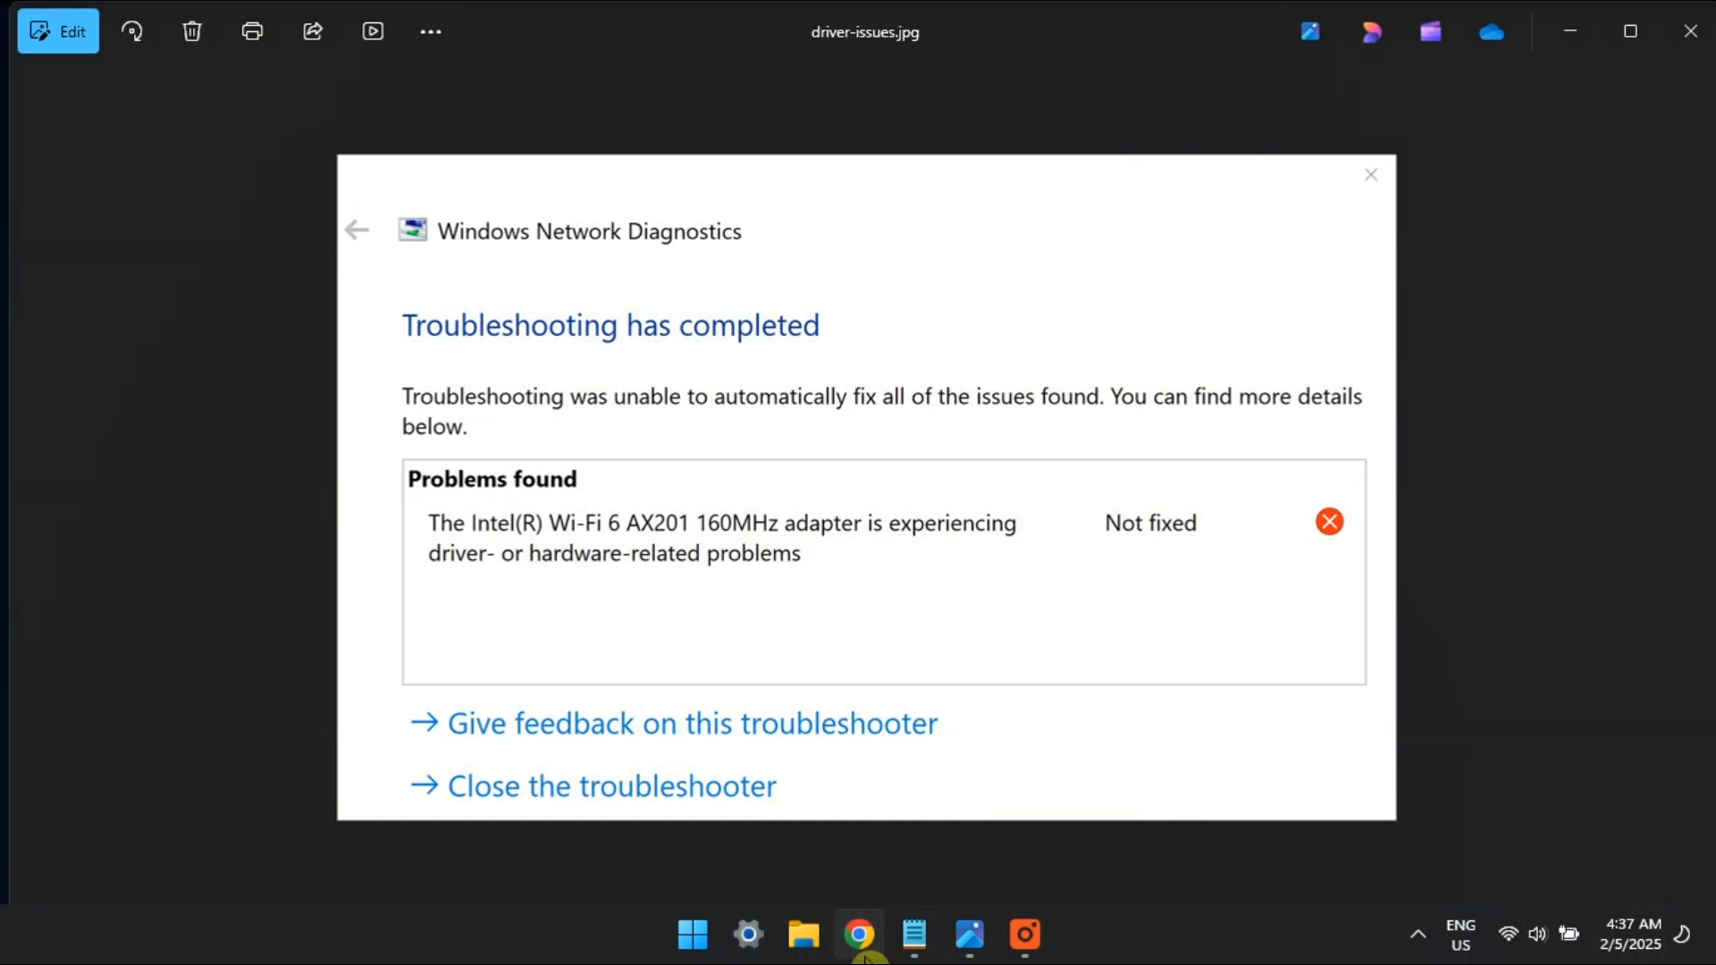
Step: Load Intel's Wi-Fi 6 support page in the web browser
{"action": "left_click", "coordinate": [857, 933]}
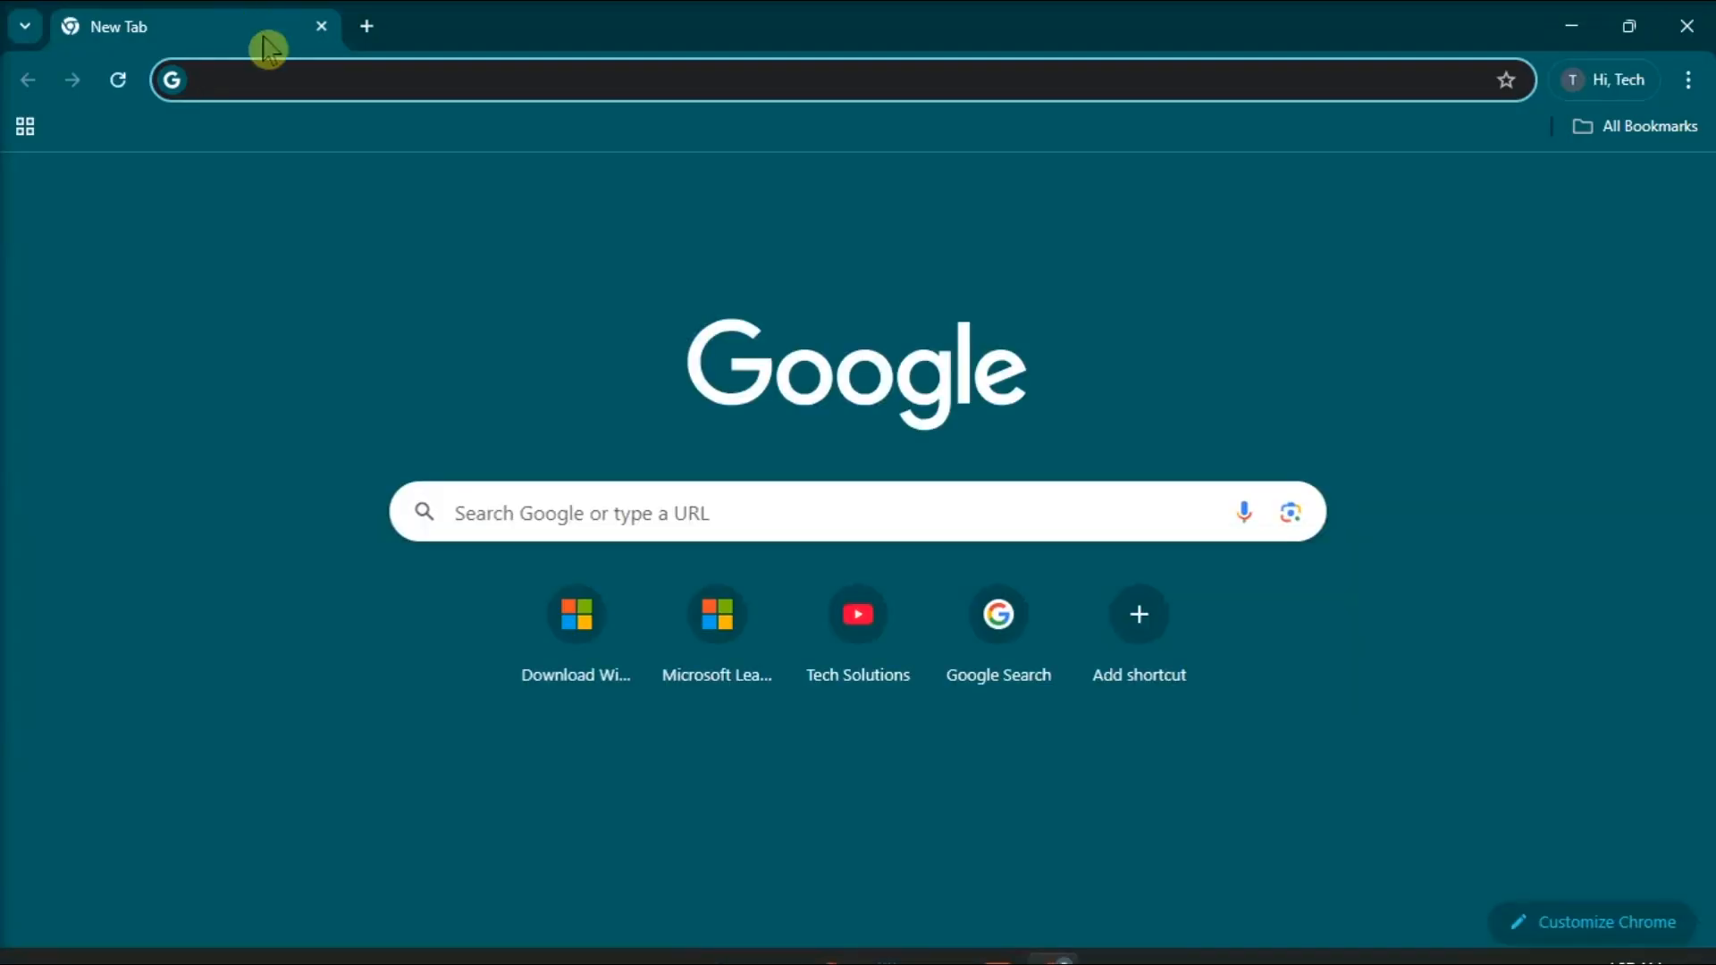
{"action": "type", "text": "https://www.intel.com/content/www/us/en/support/products/189434/wireless/intel-wi-fi-6-products/intel-wi-fi-6-series.html"}
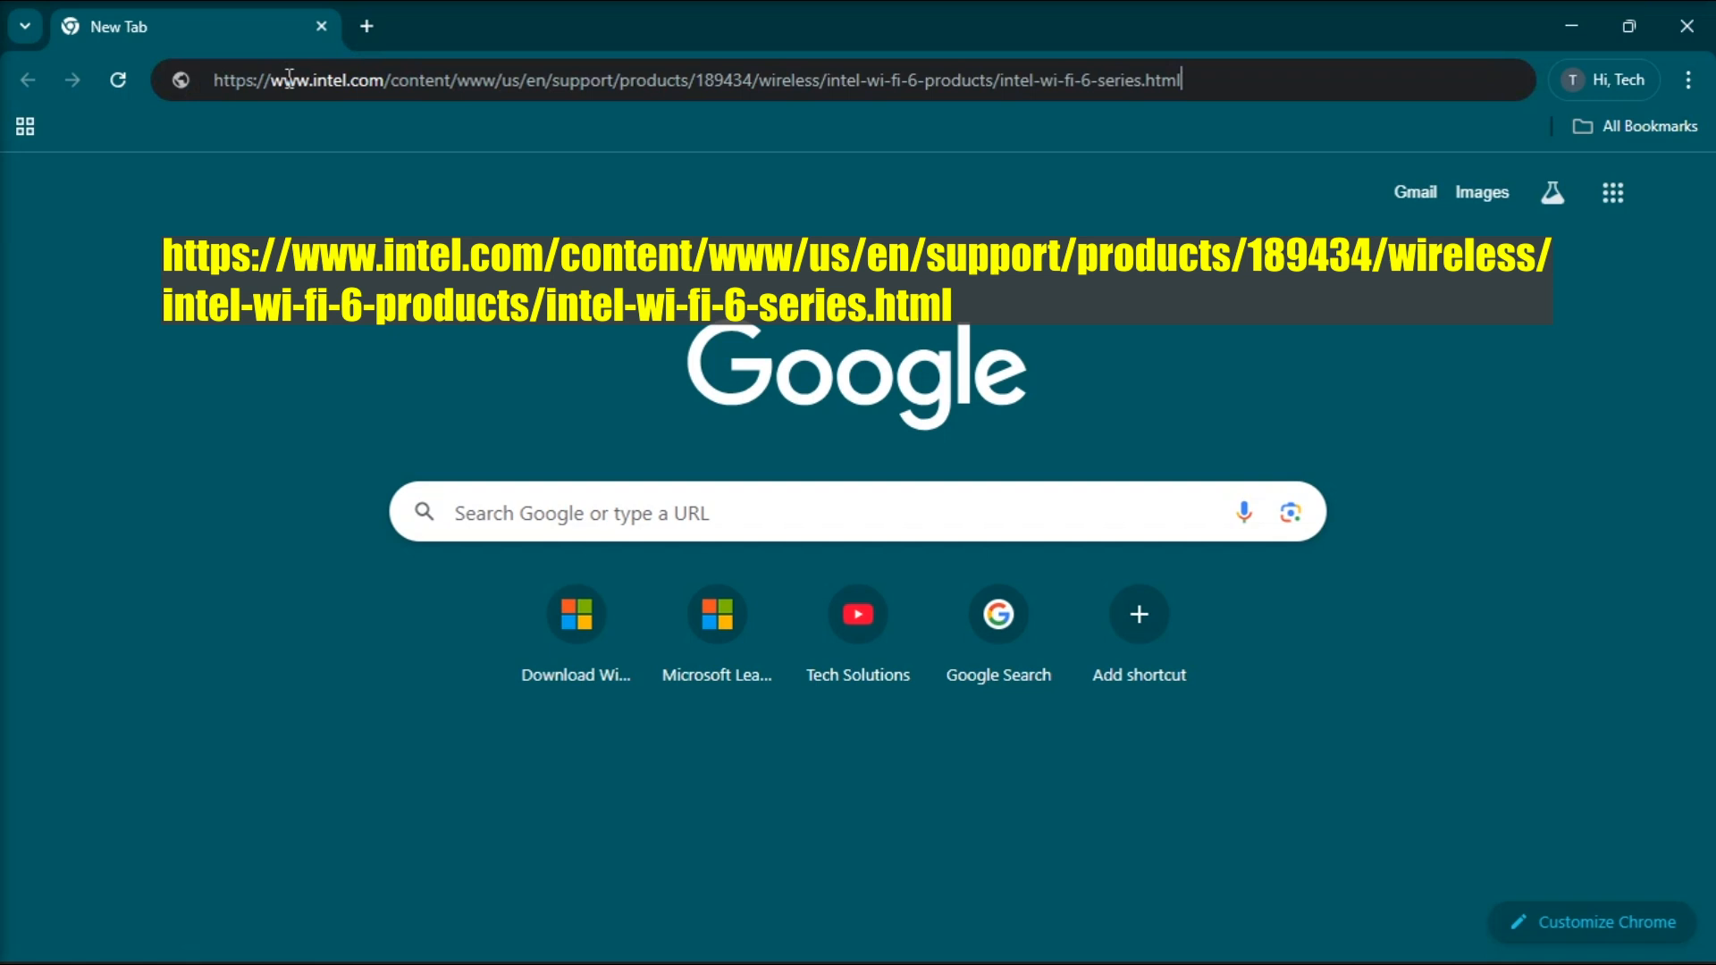
{"action": "left_click", "coordinate": [696, 80]}
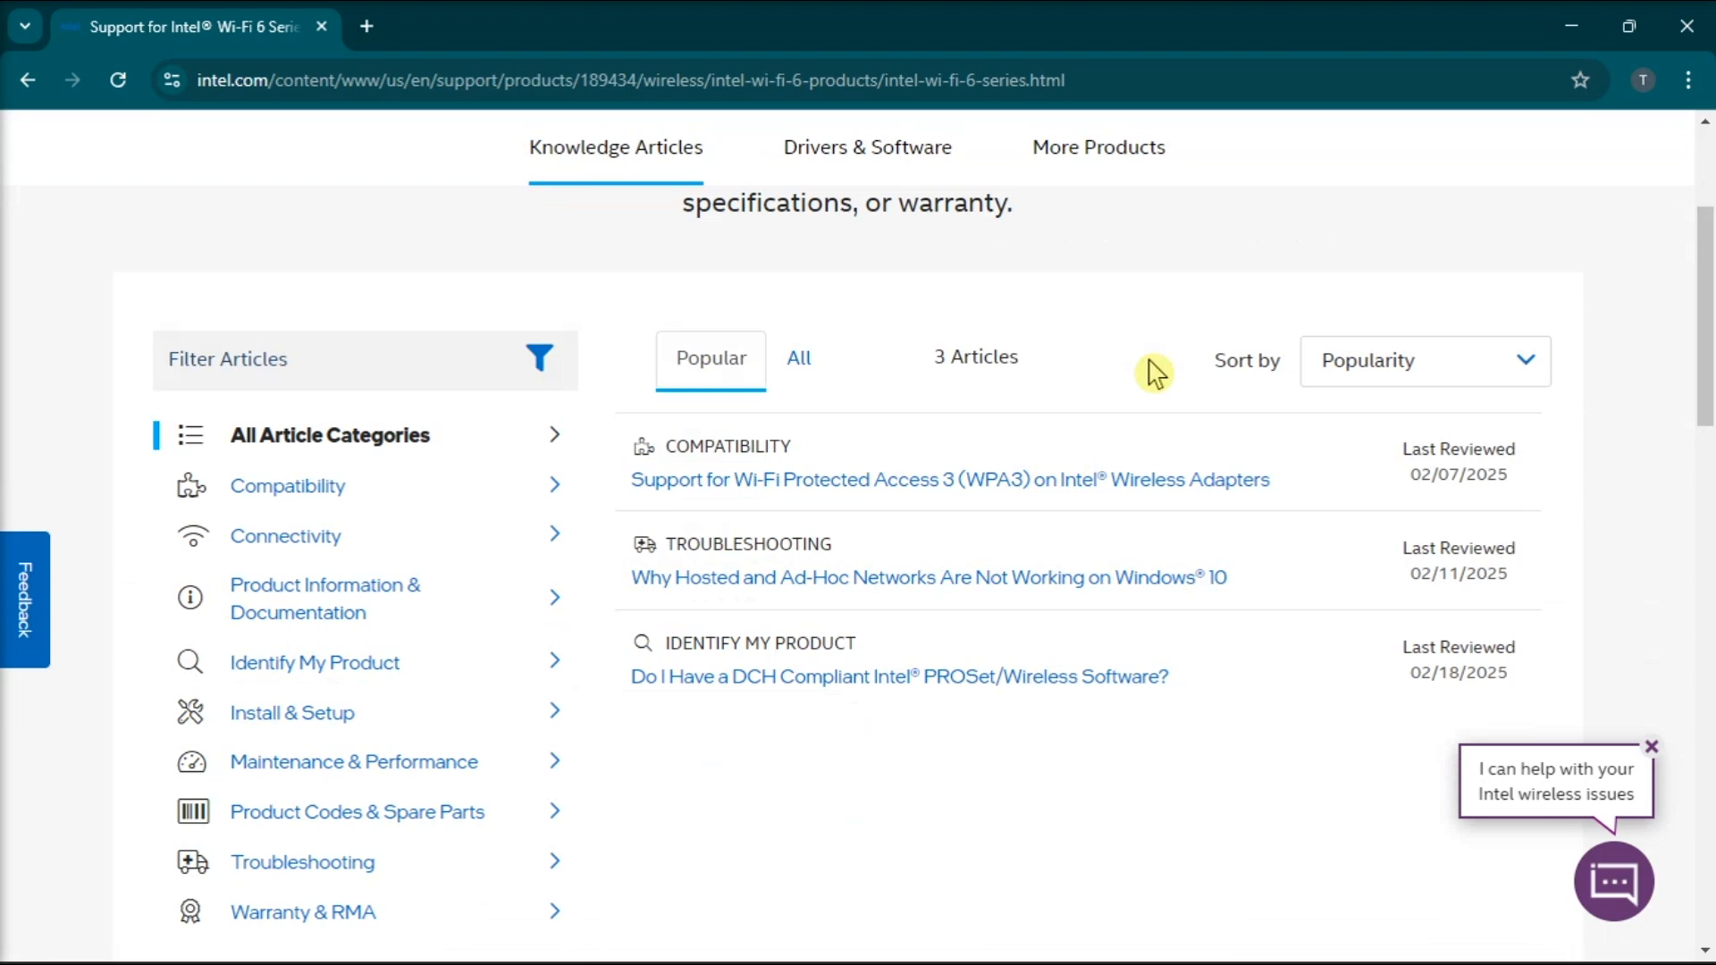
Step: Download the Windows 10/11 WiFi-23.110.0 driver package after accepting the license, then open it
{"action": "left_click", "coordinate": [866, 147]}
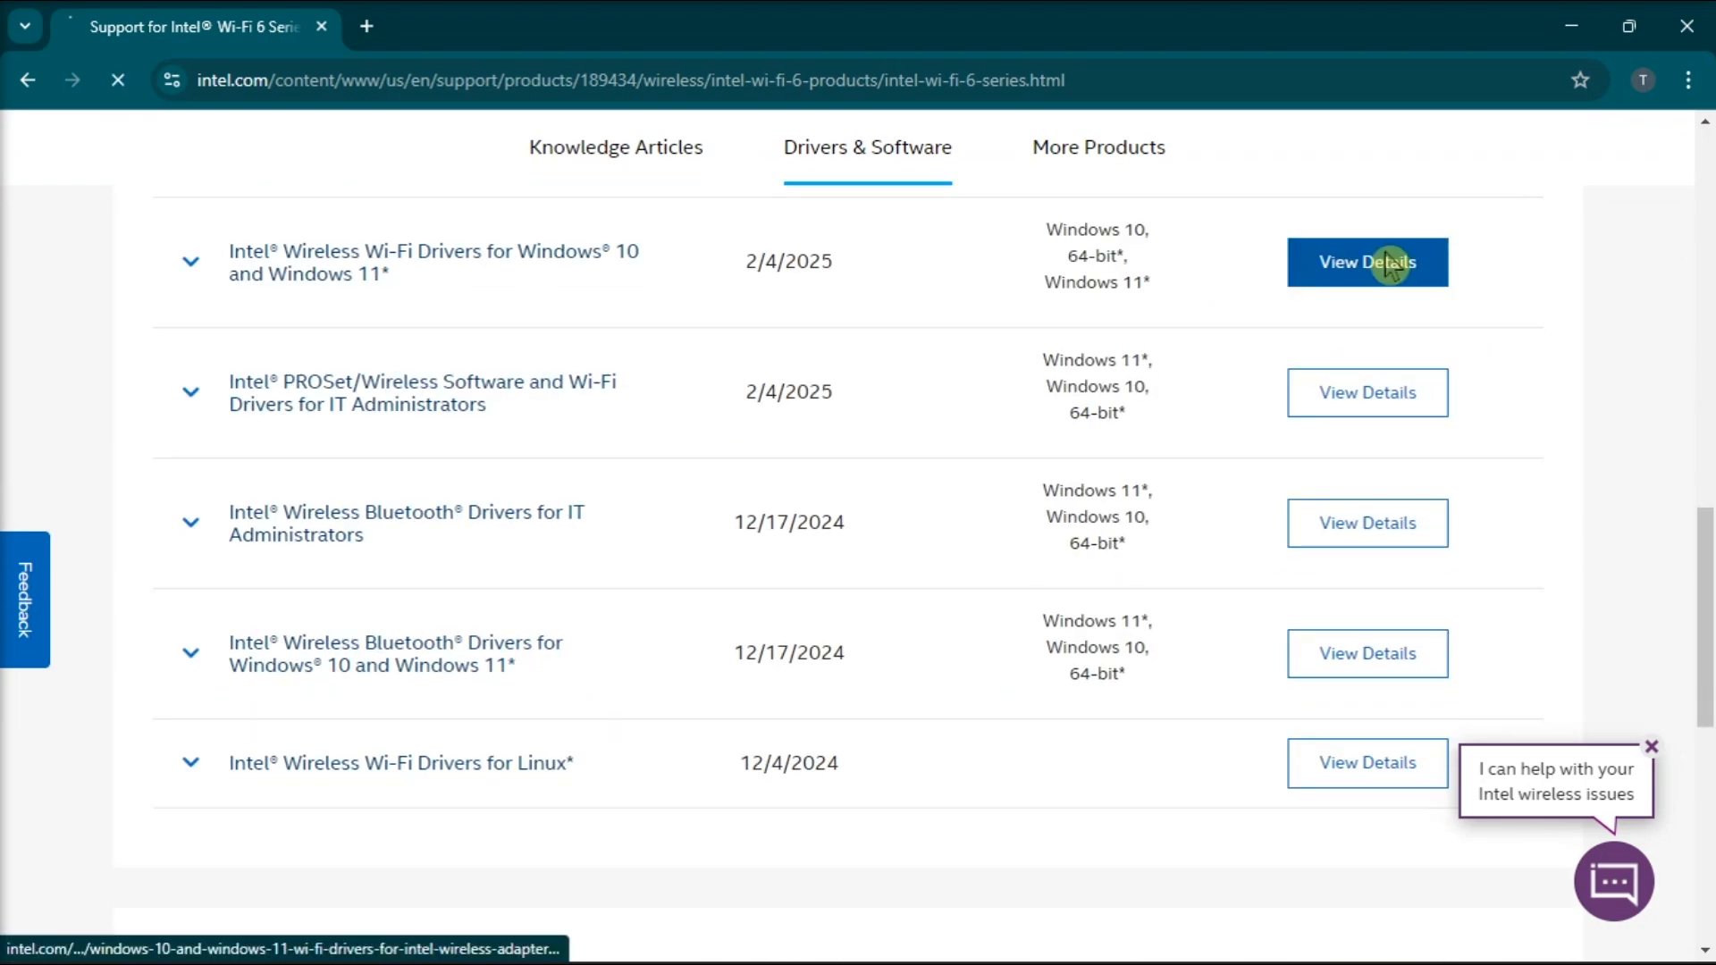
{"action": "left_click", "coordinate": [1368, 263]}
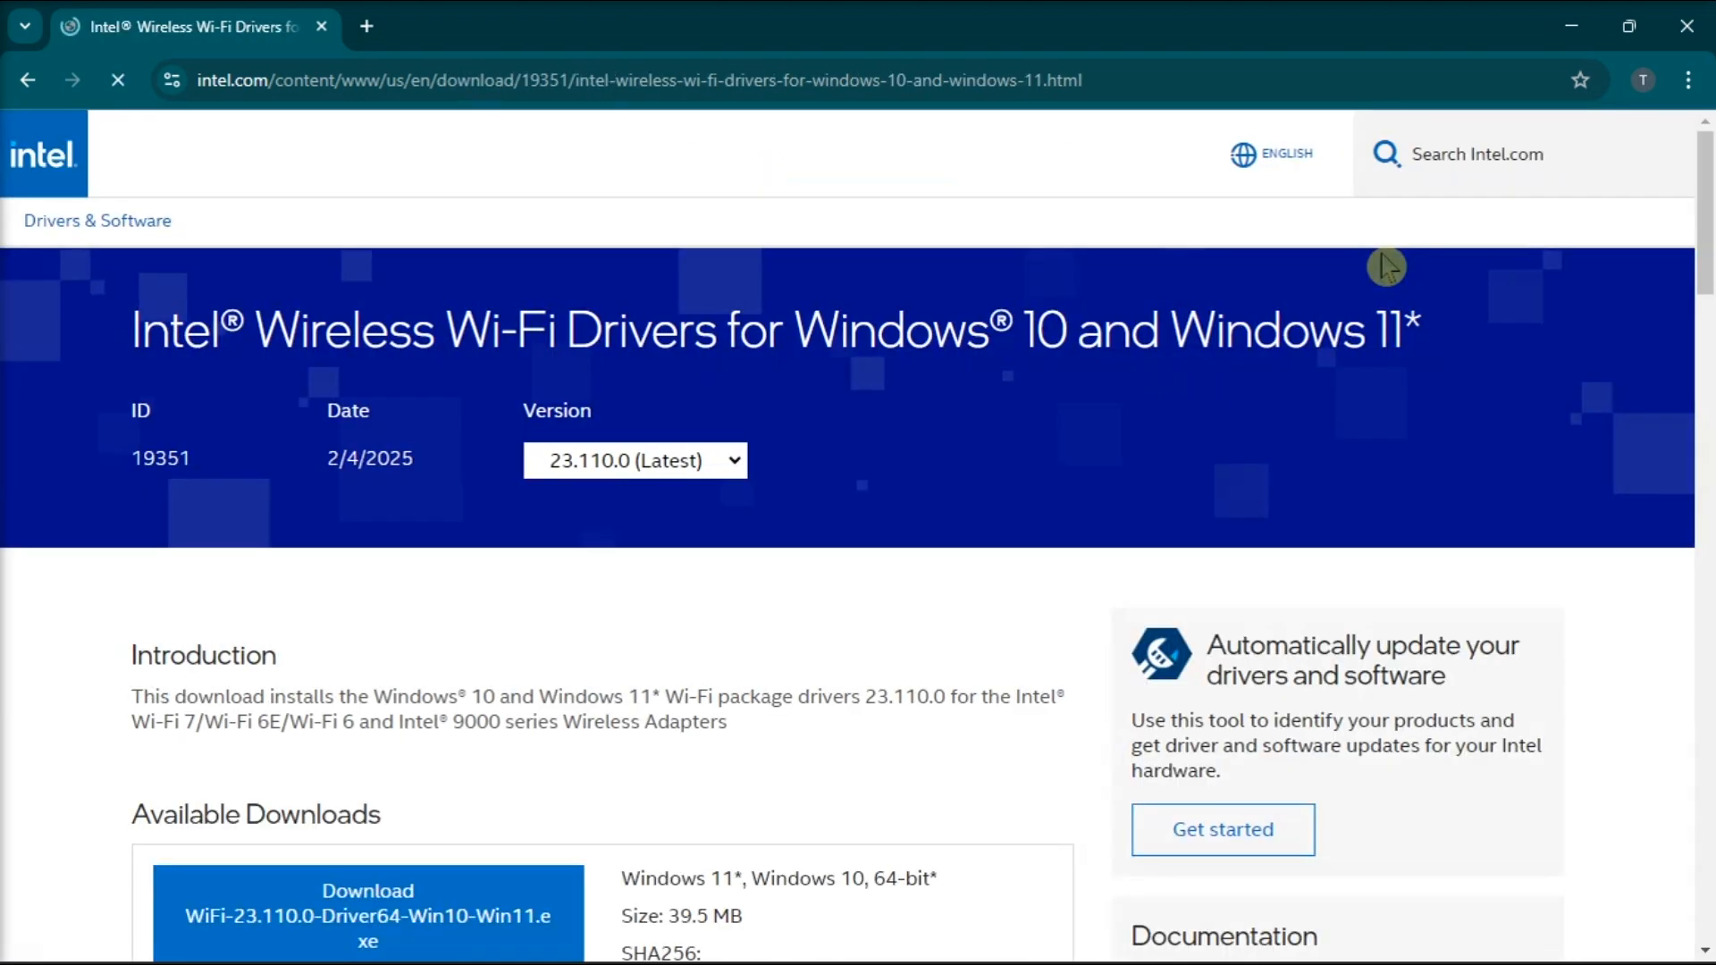
{"action": "left_click", "coordinate": [365, 910]}
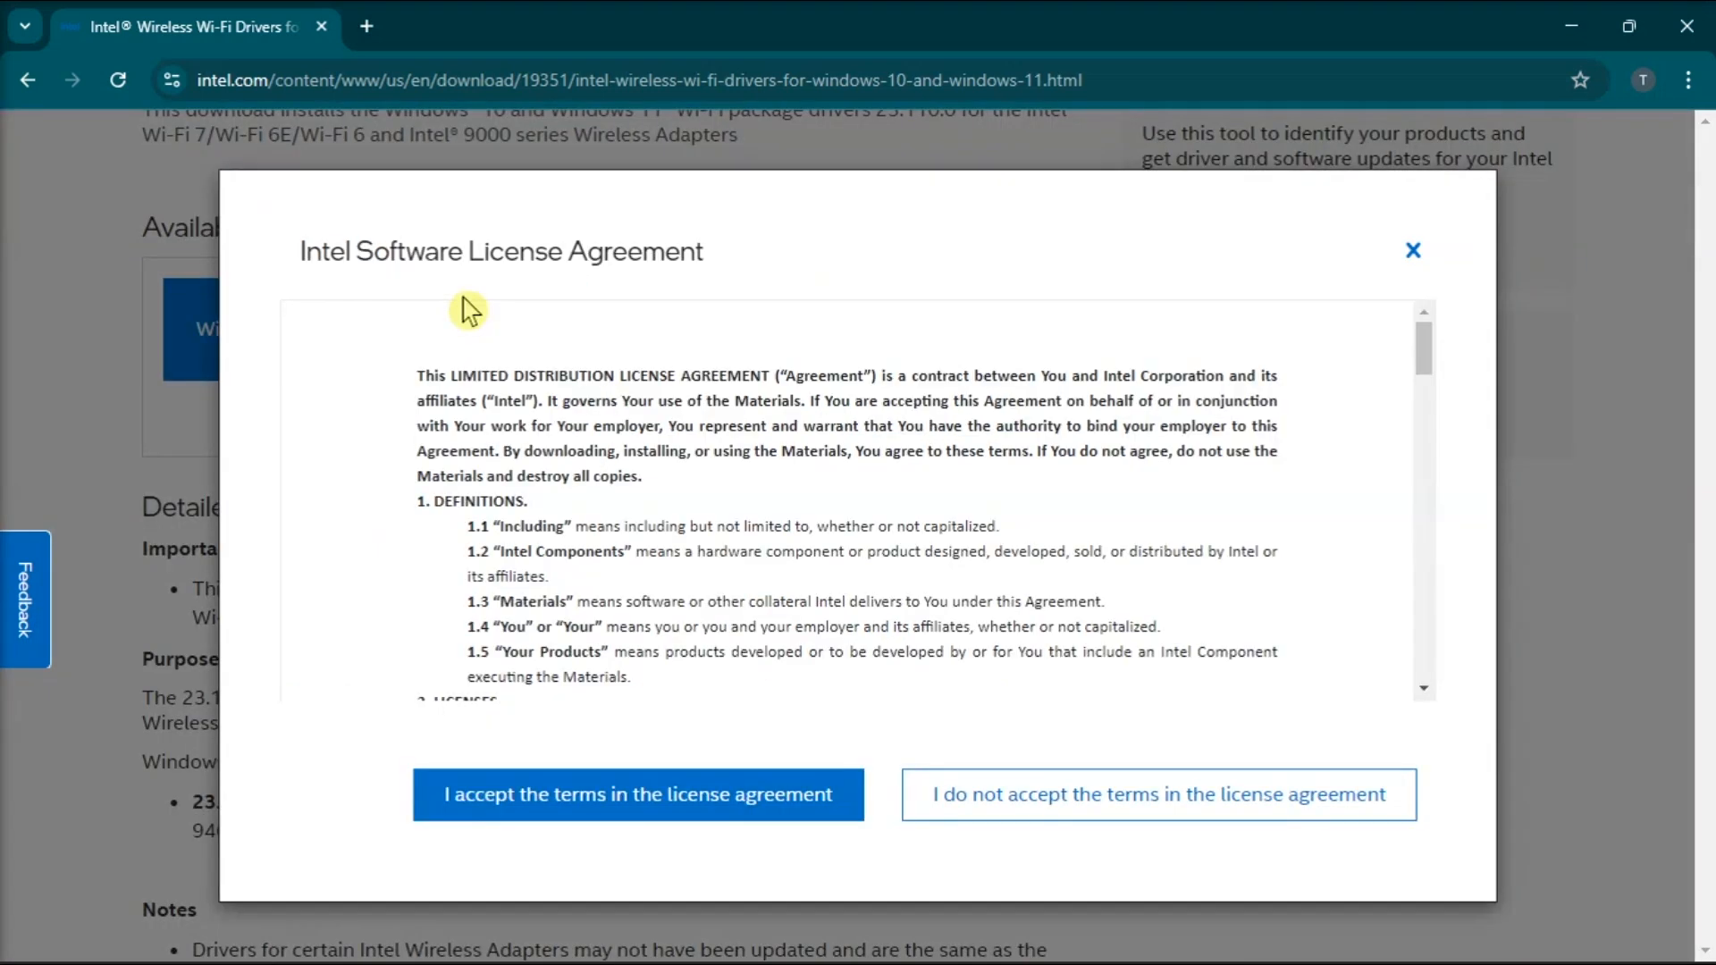
{"action": "left_click", "coordinate": [638, 794]}
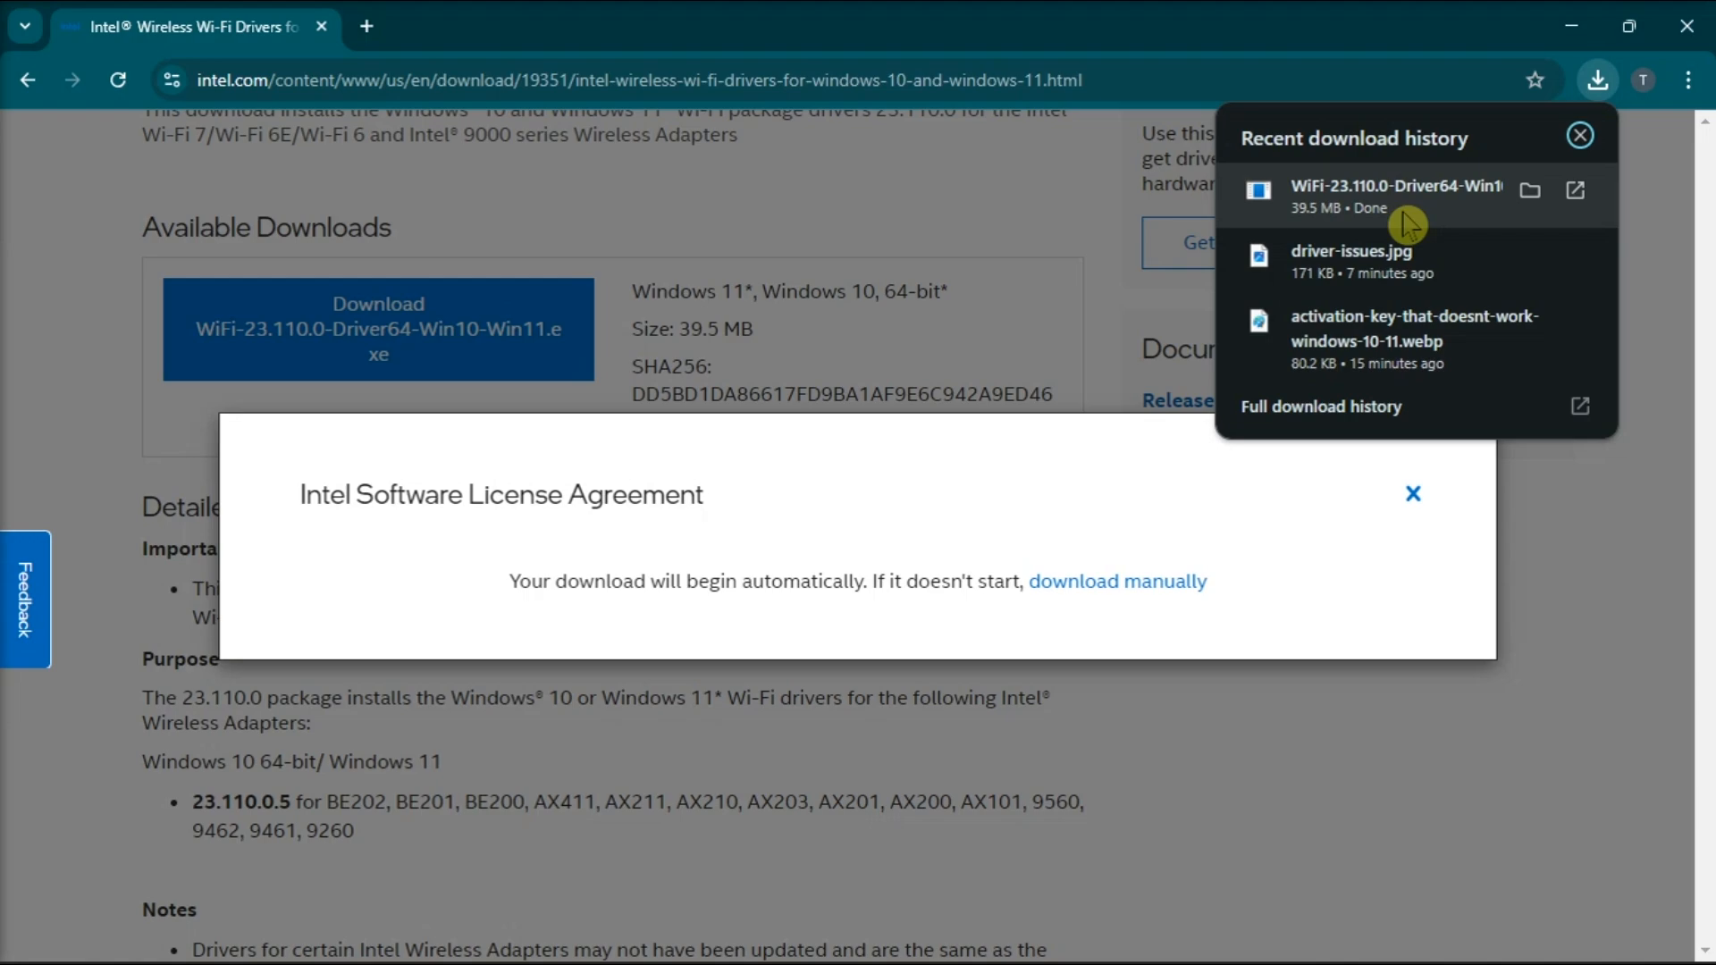
{"action": "left_click", "coordinate": [1351, 251]}
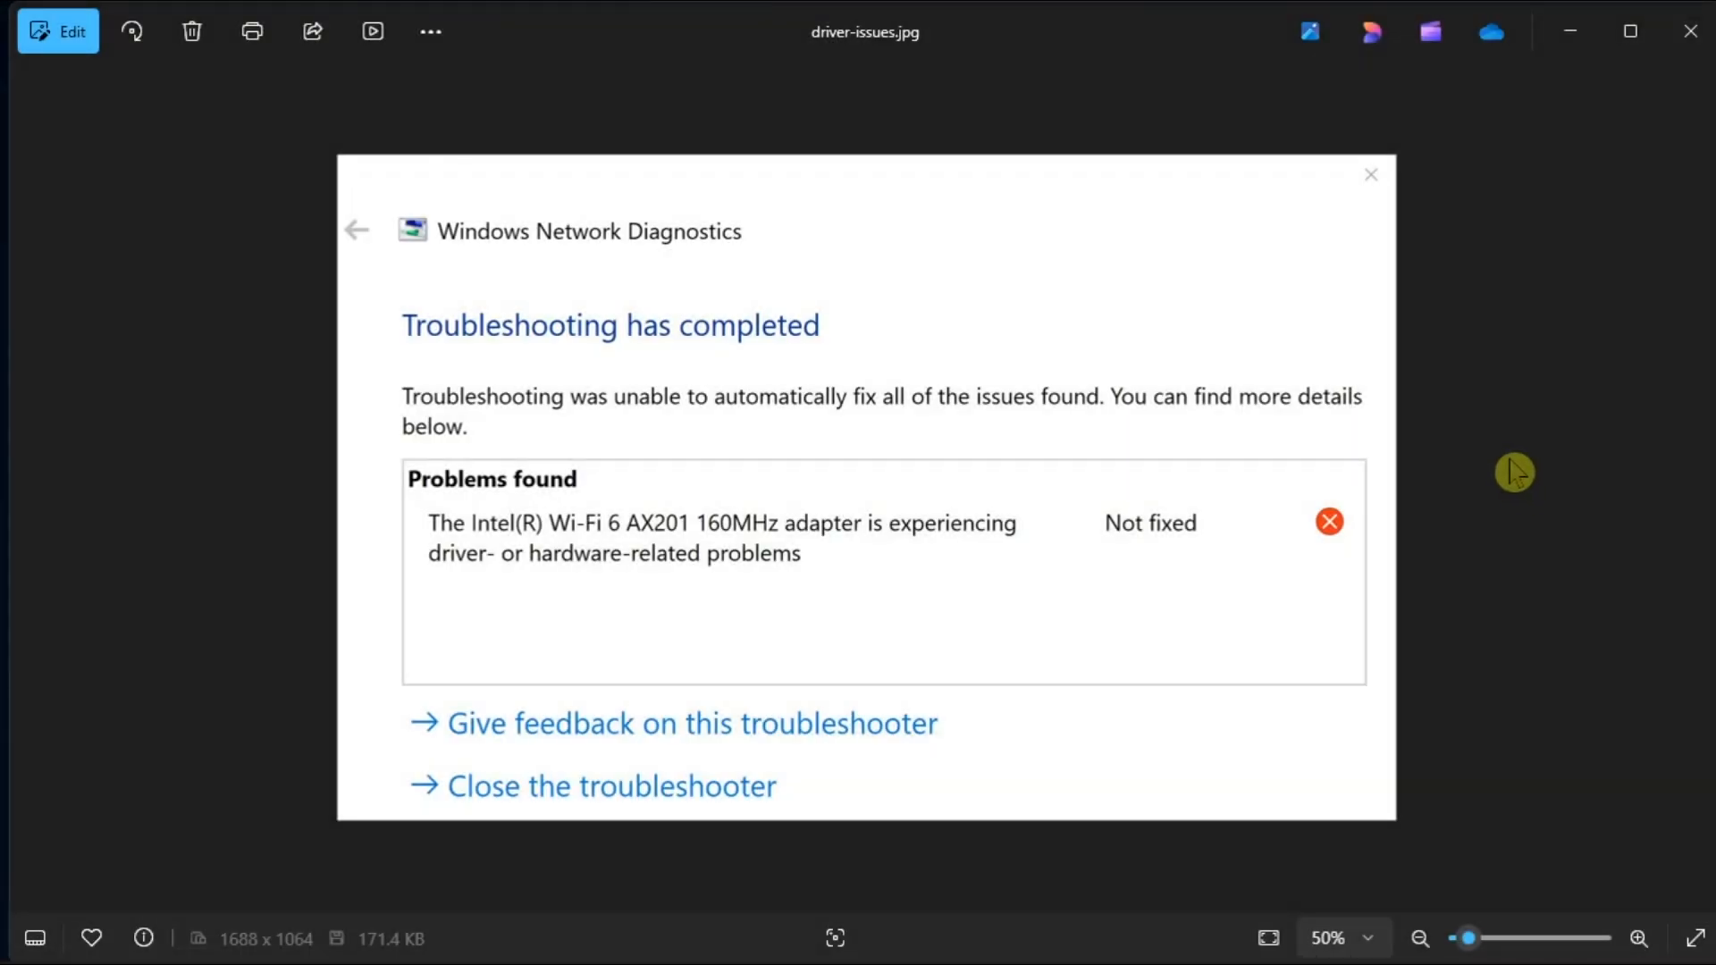
Step: Enable 802.11 Bluetooth High Speed in the Qualcomm Atheros adapter's Advanced properties and confirm with OK
{"action": "left_click", "coordinate": [687, 931]}
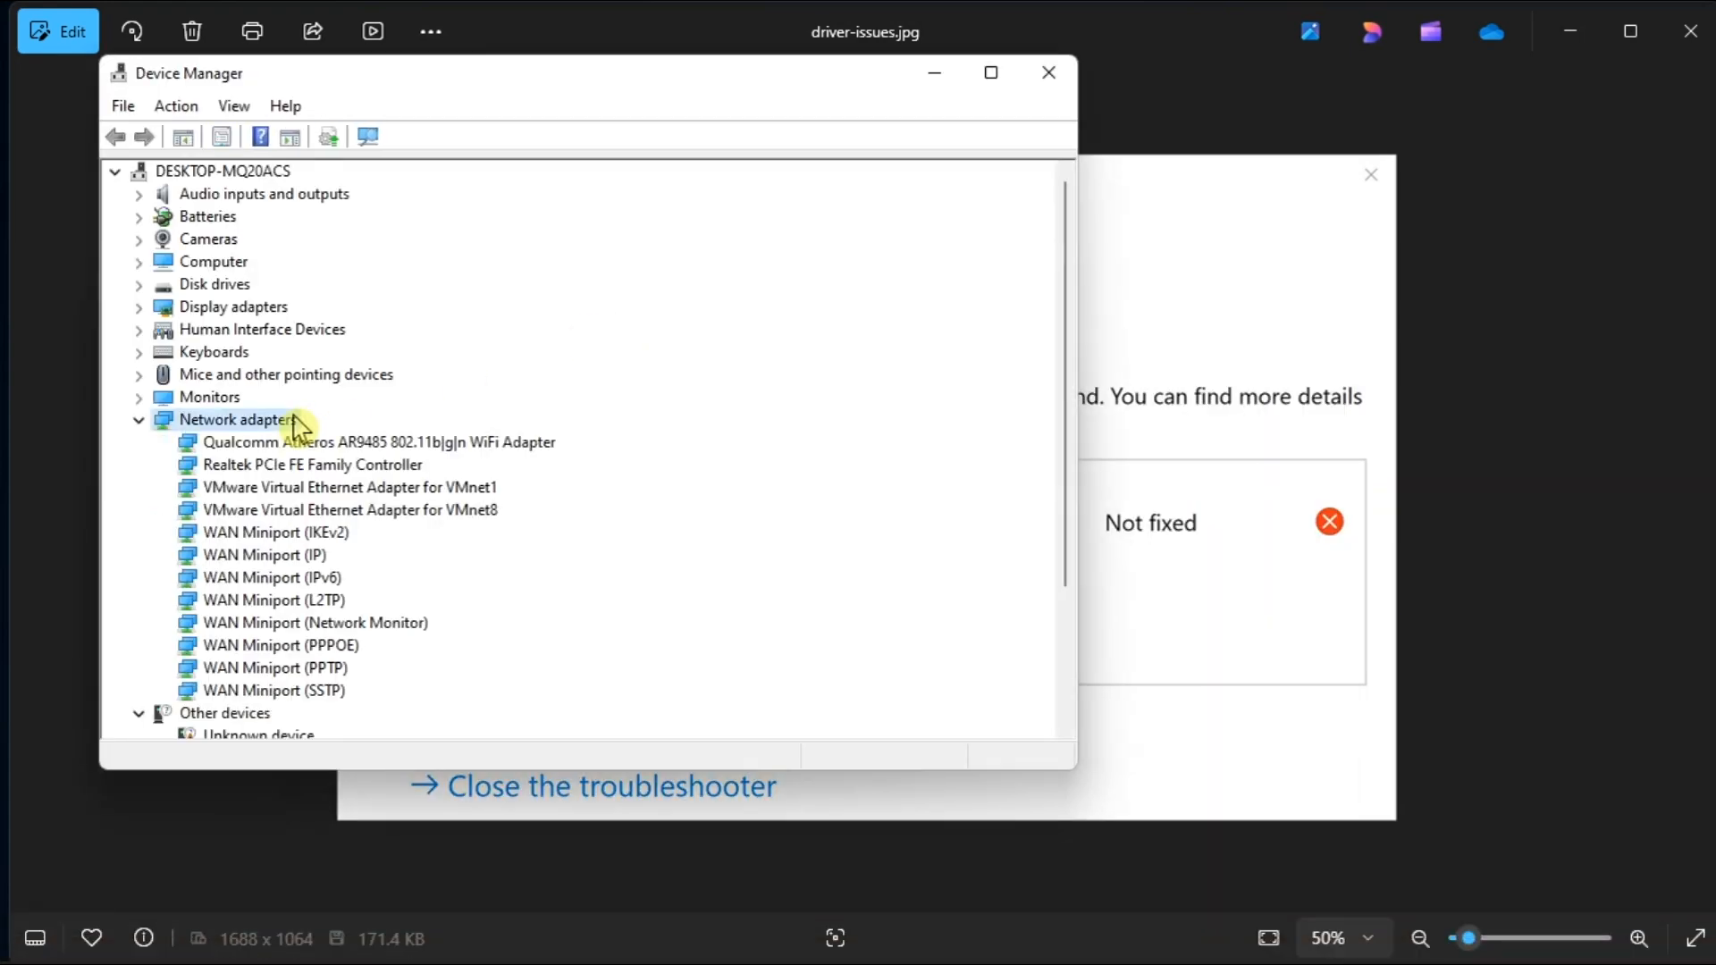
{"action": "mouse_move", "coordinate": [295, 422]}
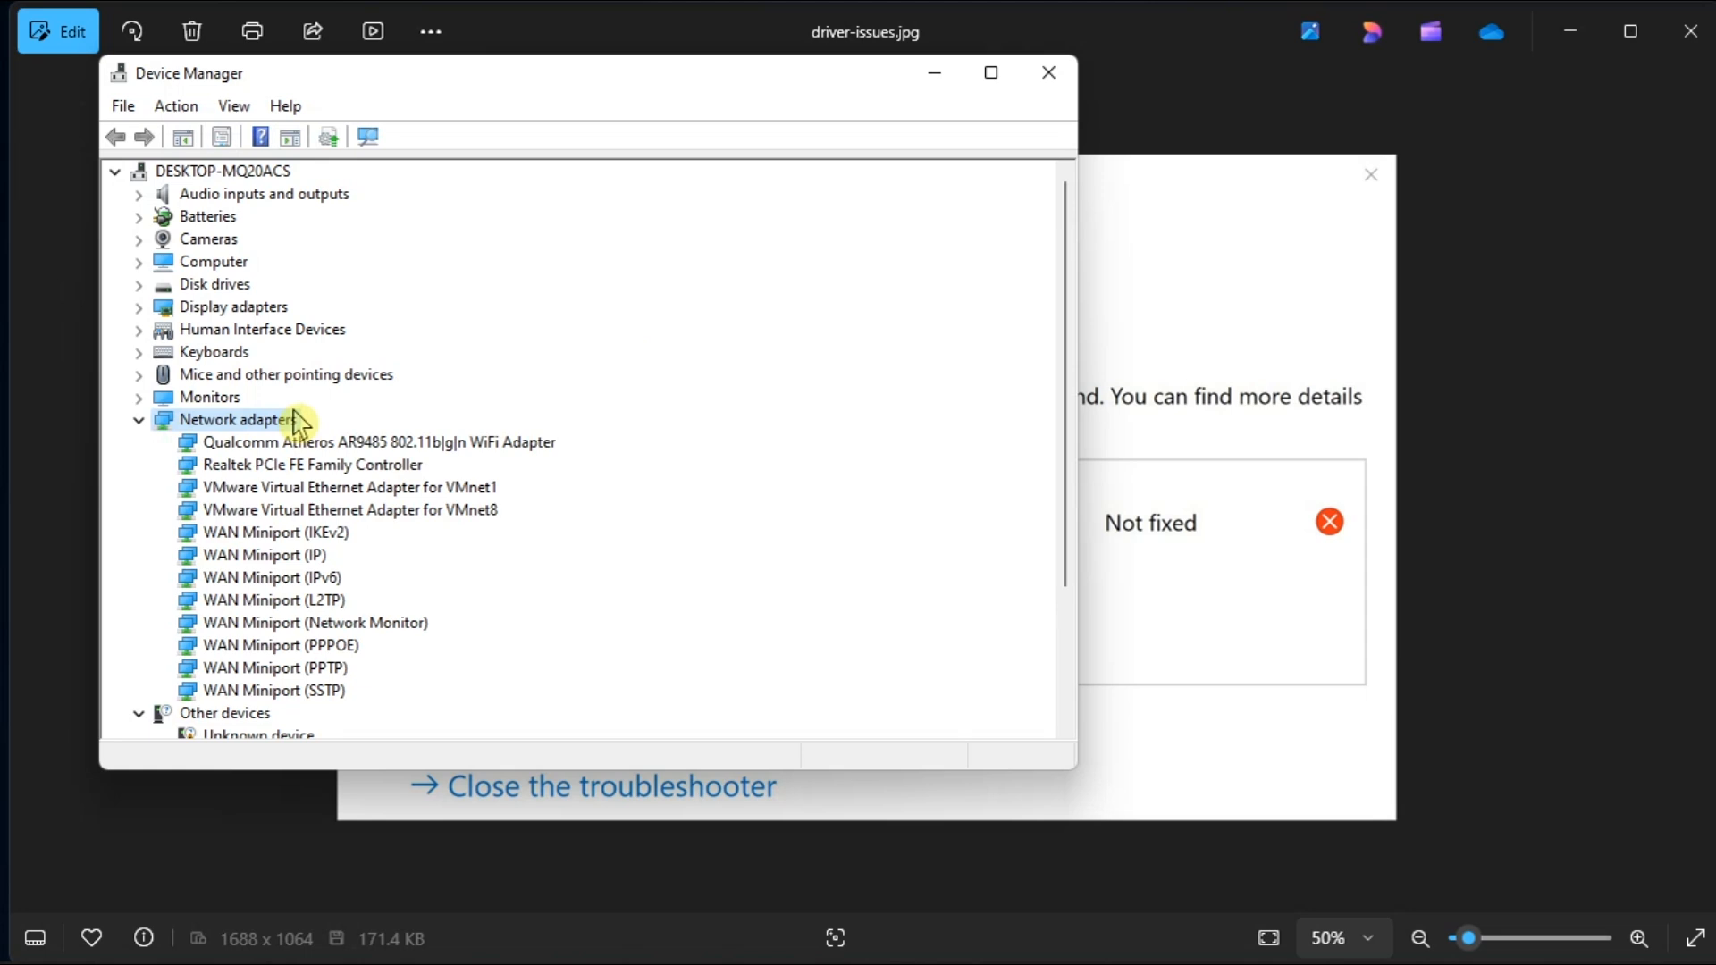
{"action": "right_click", "coordinate": [324, 442]}
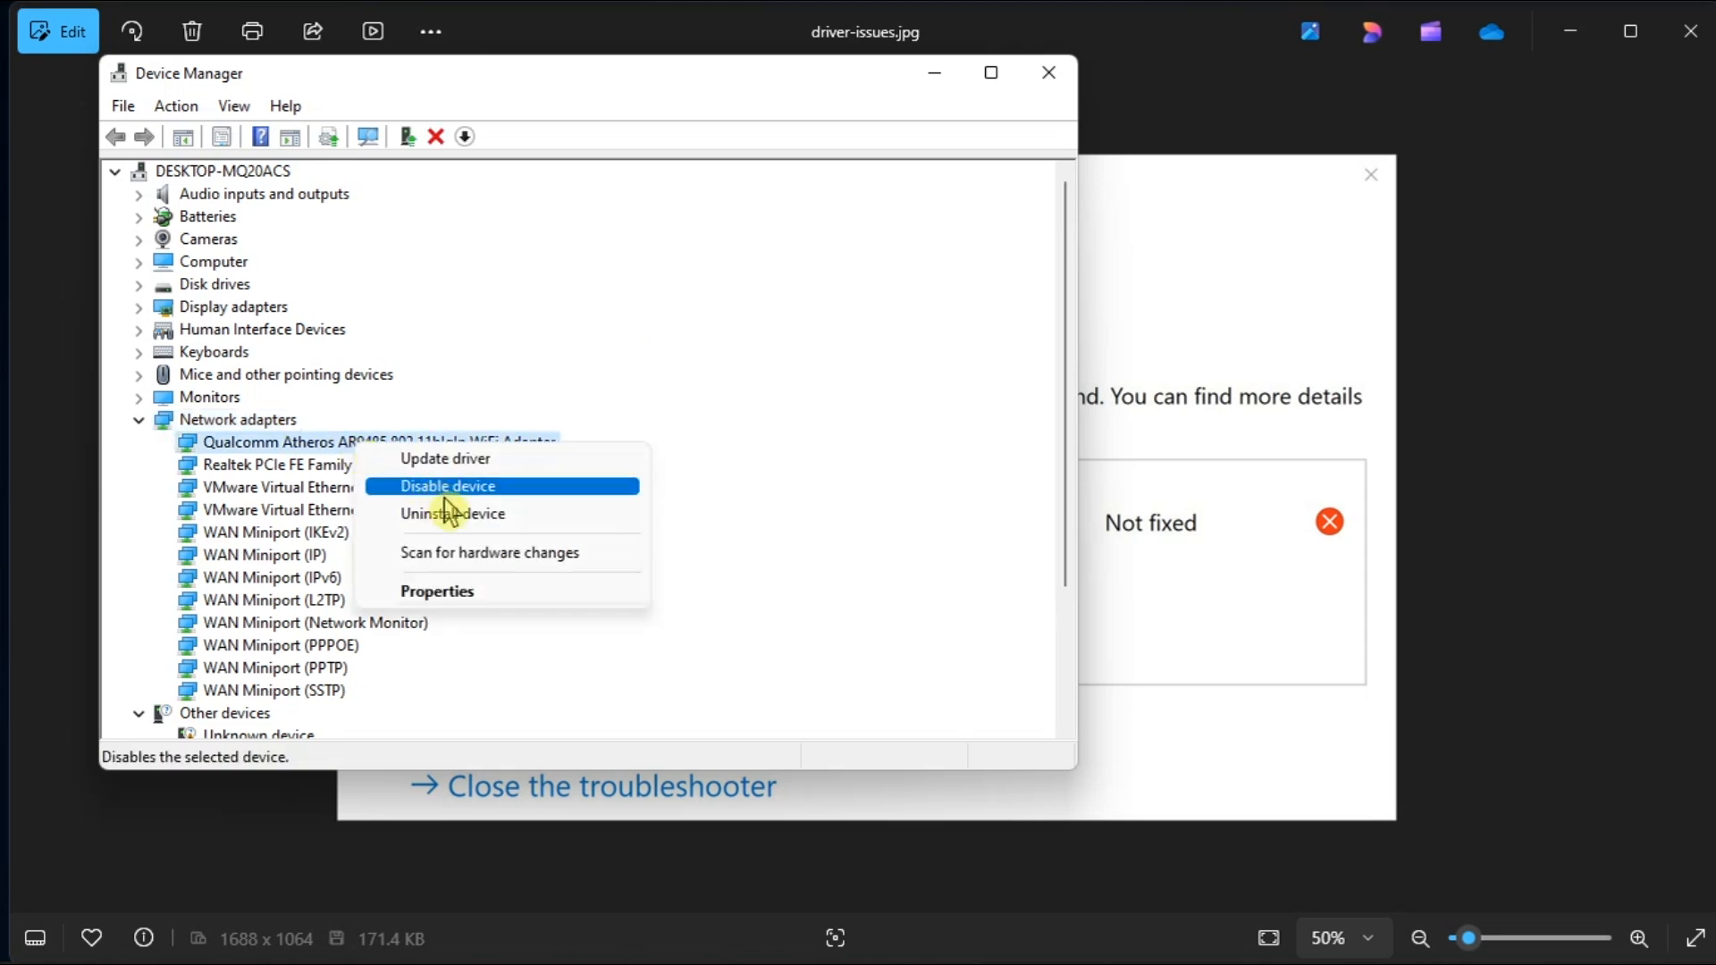
{"action": "left_click", "coordinate": [437, 591]}
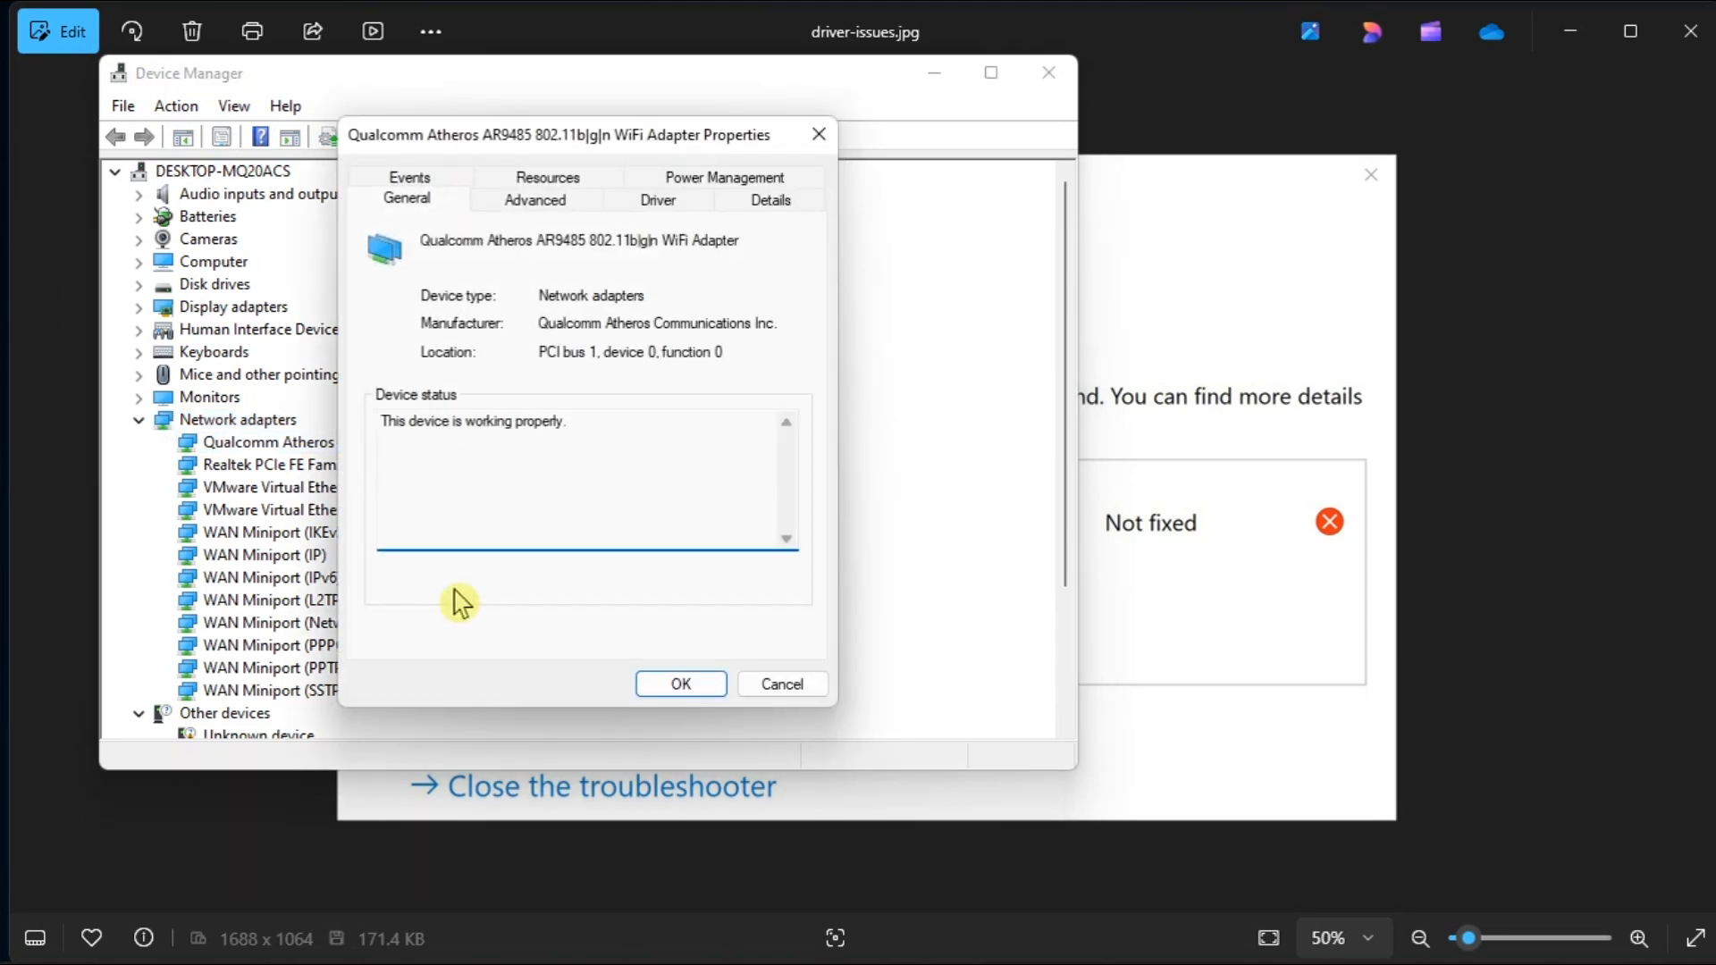
{"action": "left_click", "coordinate": [534, 200]}
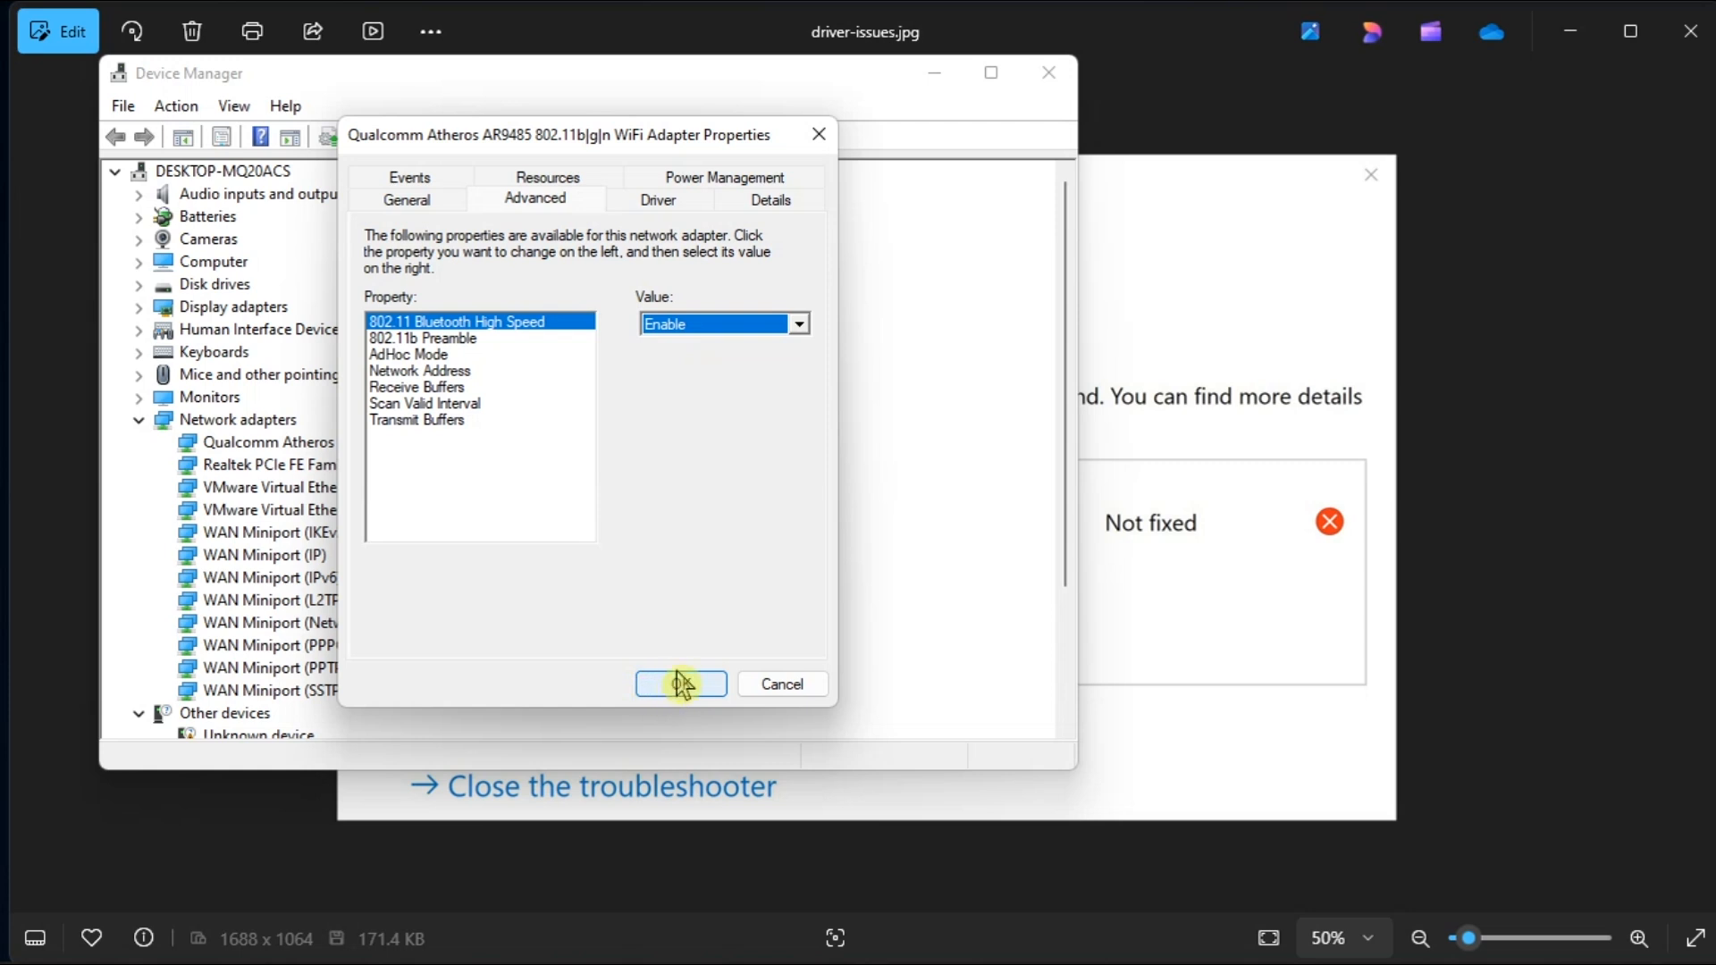
{"action": "left_click", "coordinate": [680, 683]}
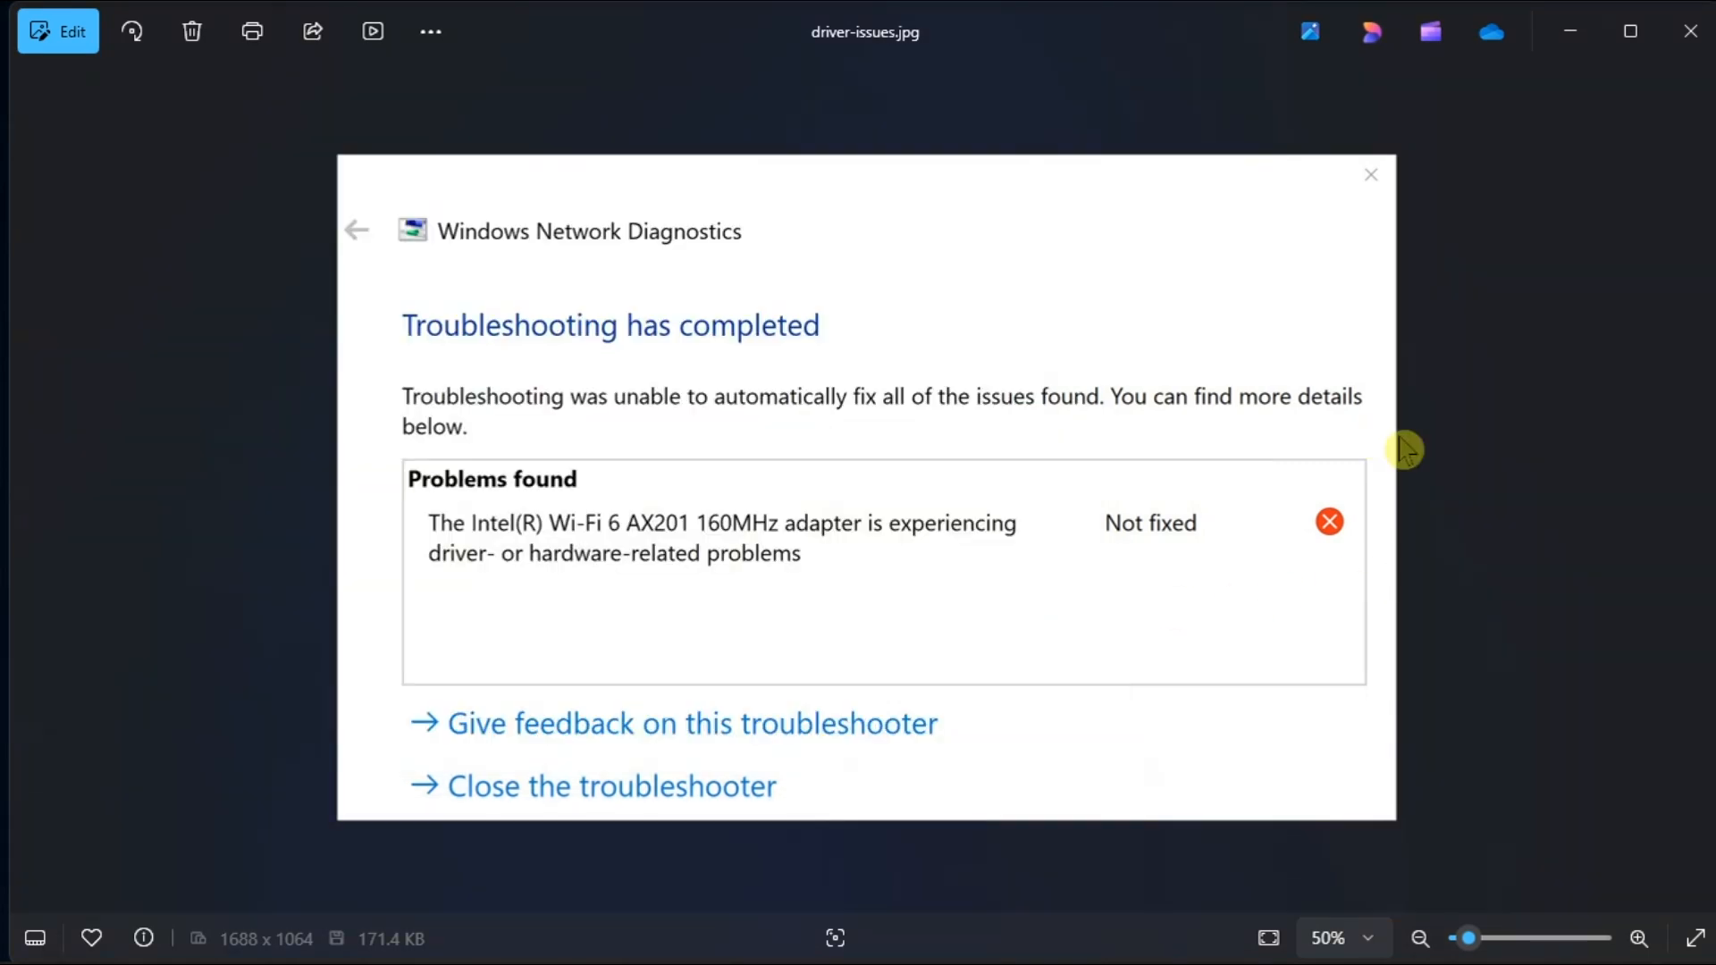